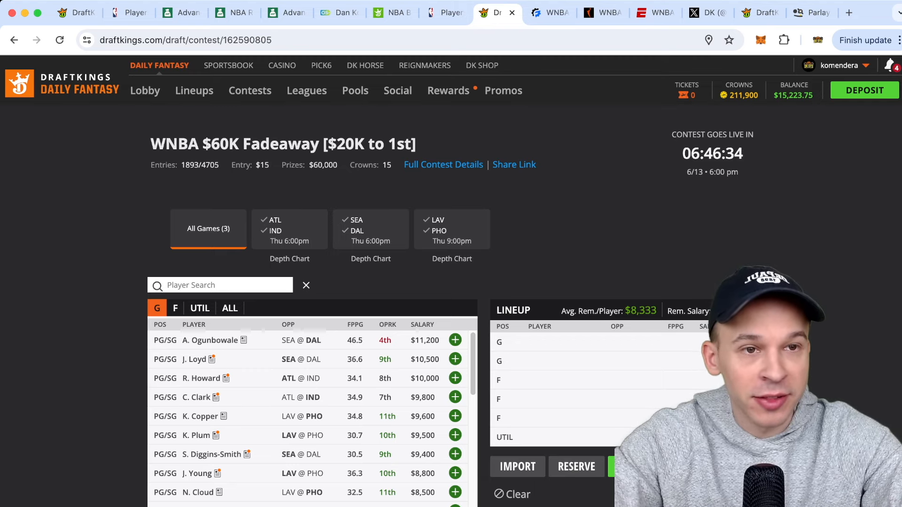
Step: Switch from the DraftKings $60K Fadeaway draft page to the ParlayPlay WNBA props board
left_click(811, 12)
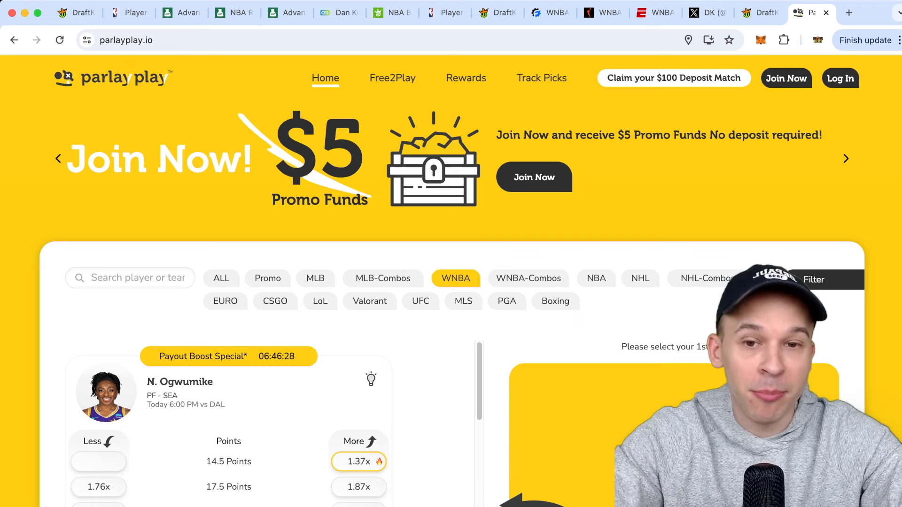
left_click(224, 301)
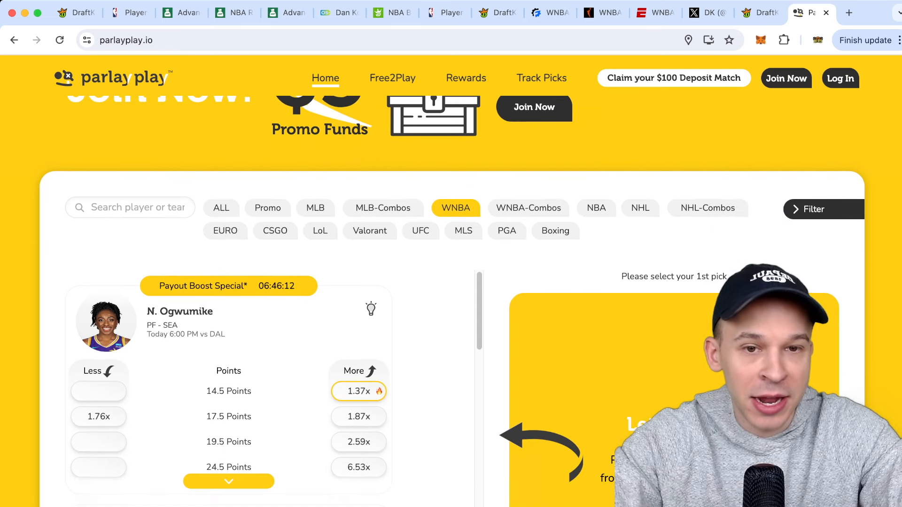
scroll("down", 3)
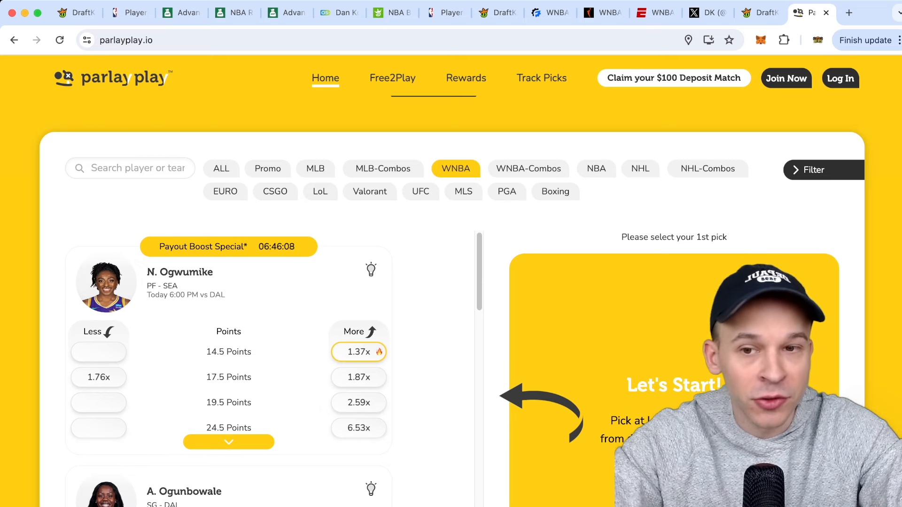
scroll("down", 3)
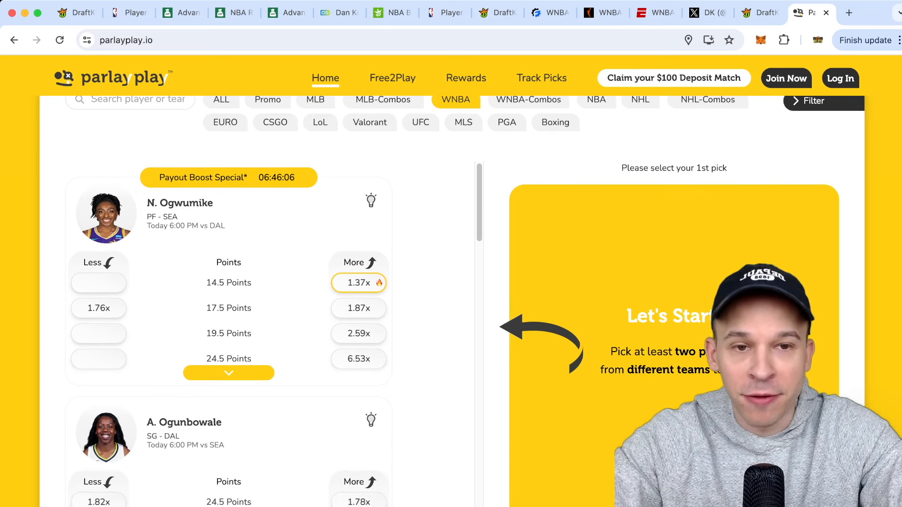
scroll("down", 3)
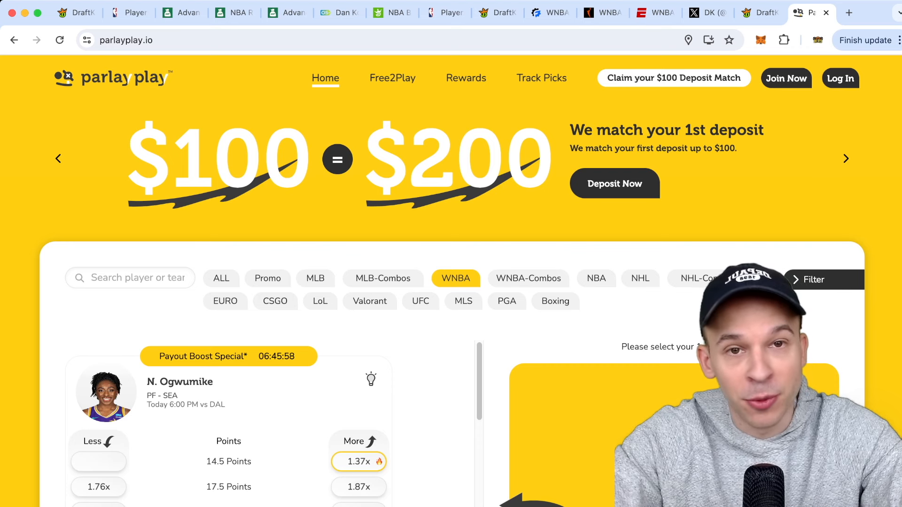
left_click(496, 13)
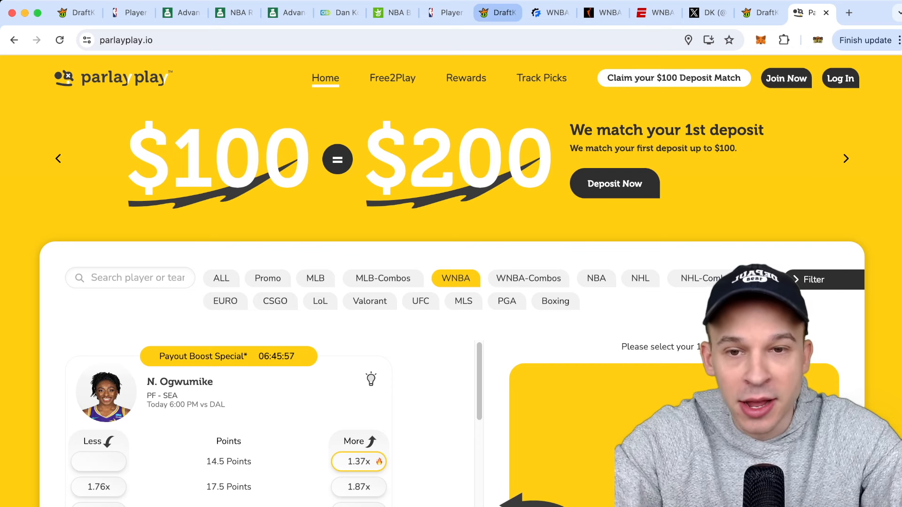
Step: Return to the DraftKings WNBA $60K Fadeaway contest draft page
left_click(496, 13)
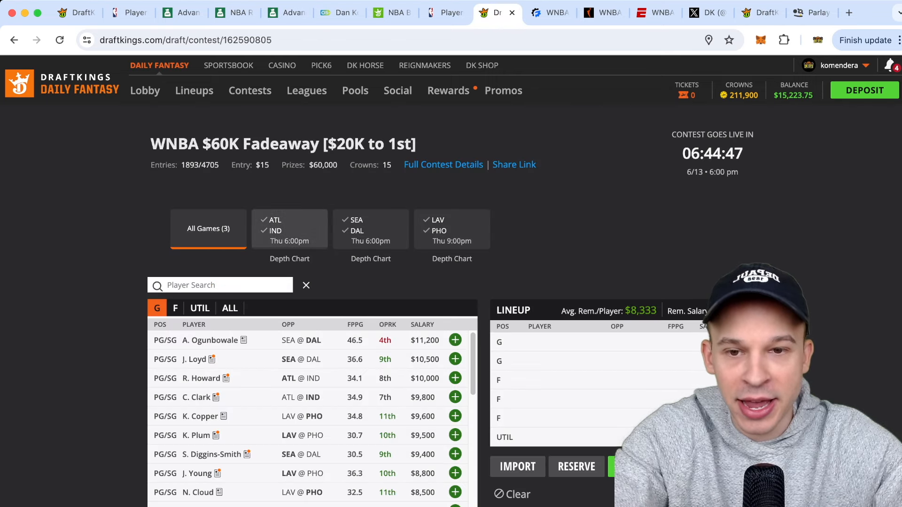
Step: Filter the pool to ATL @ IND, check Rhyne Howard's game log, then bring up Tina Charles's
left_click(290, 228)
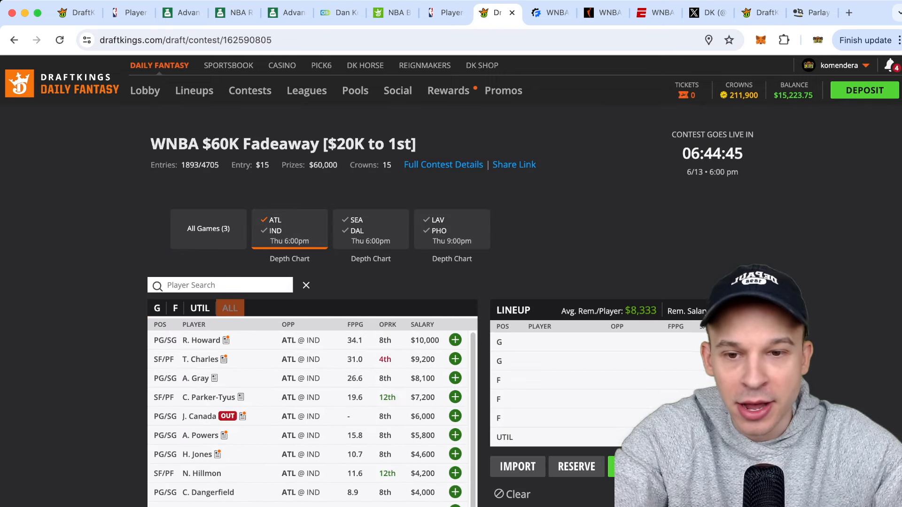
scroll("down", 3)
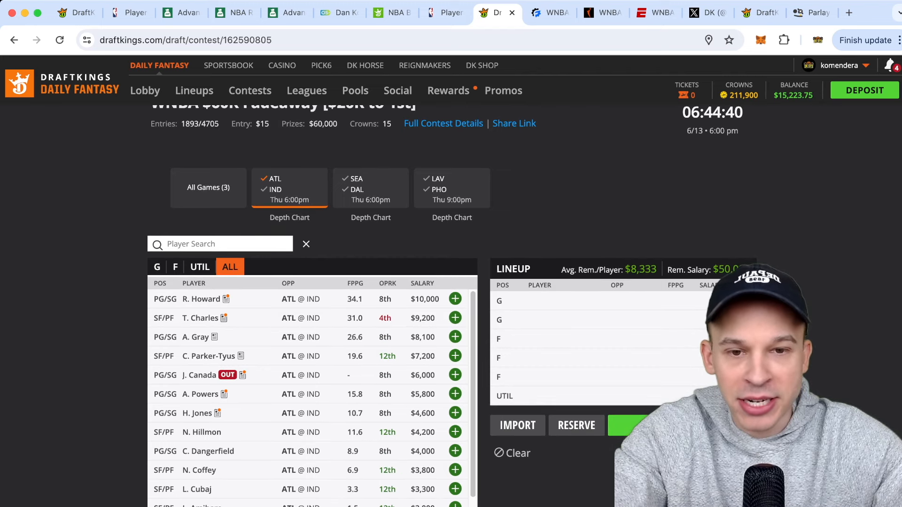
left_click(201, 299)
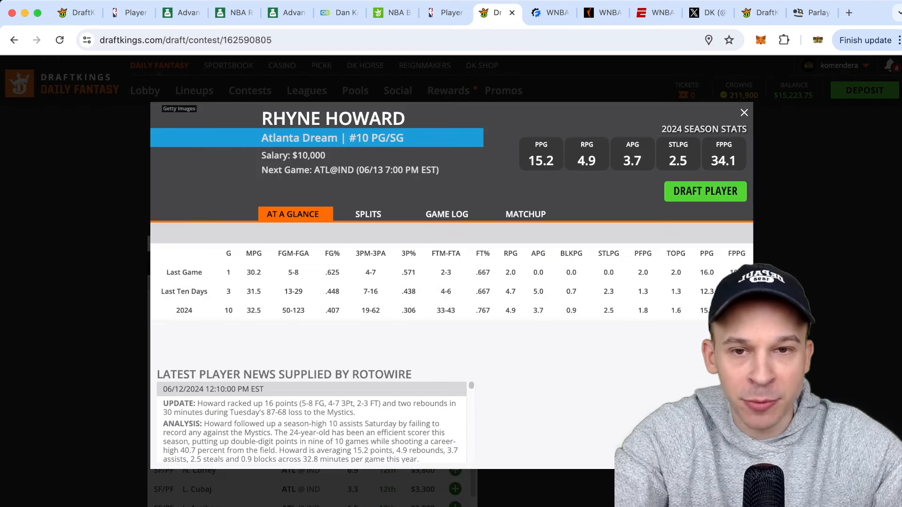
left_click(445, 215)
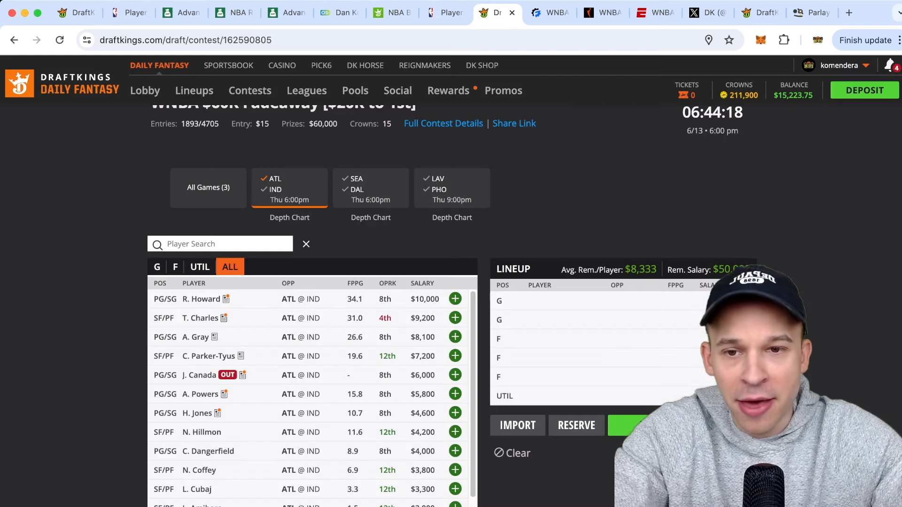
scroll("down", 3)
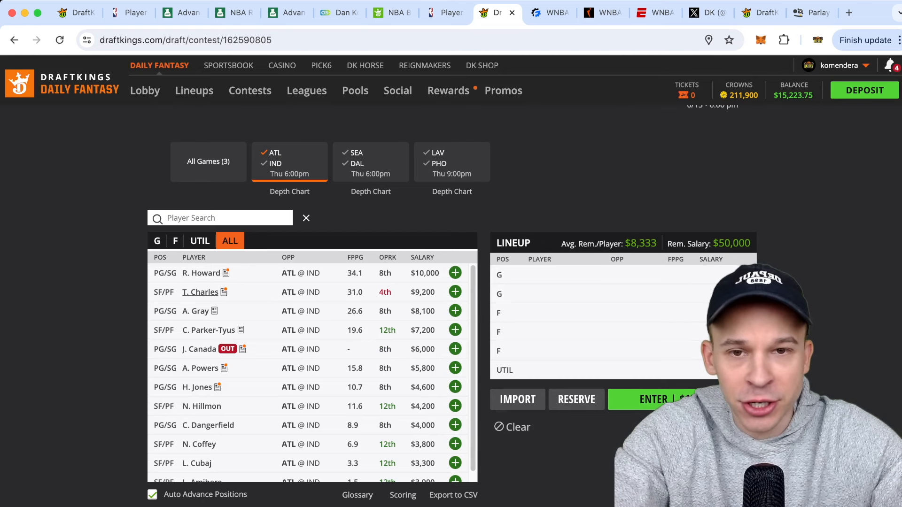
left_click(199, 291)
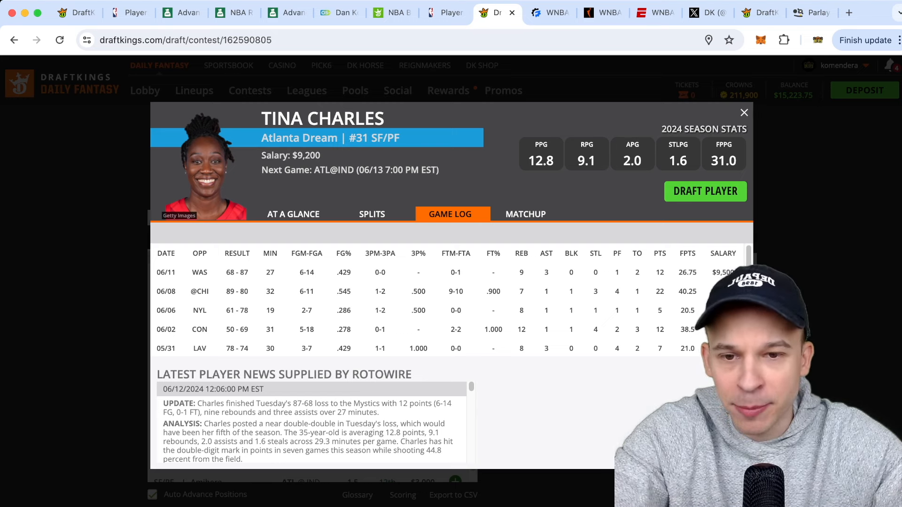
scroll("down", 3)
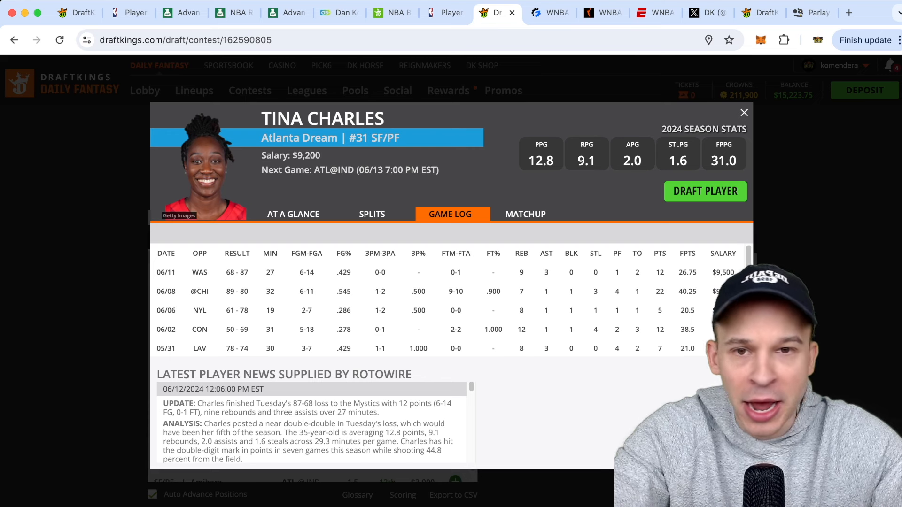
Step: Review Allisha Gray's game-by-game log, then look over C. Parker-Tyus's player card
left_click(744, 112)
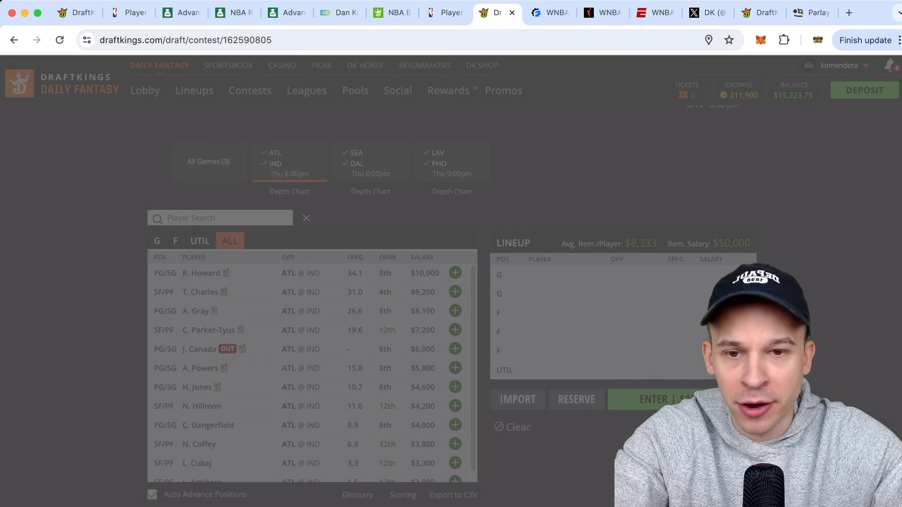
left_click(191, 312)
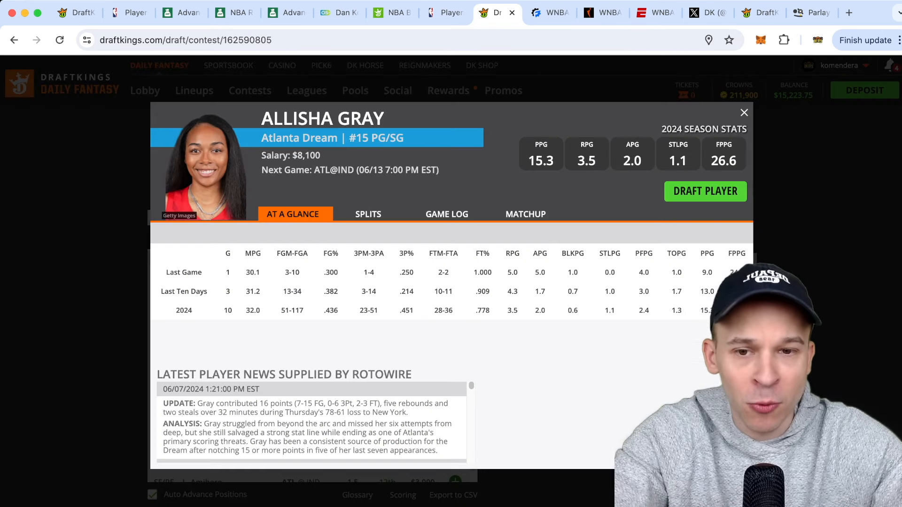
left_click(447, 213)
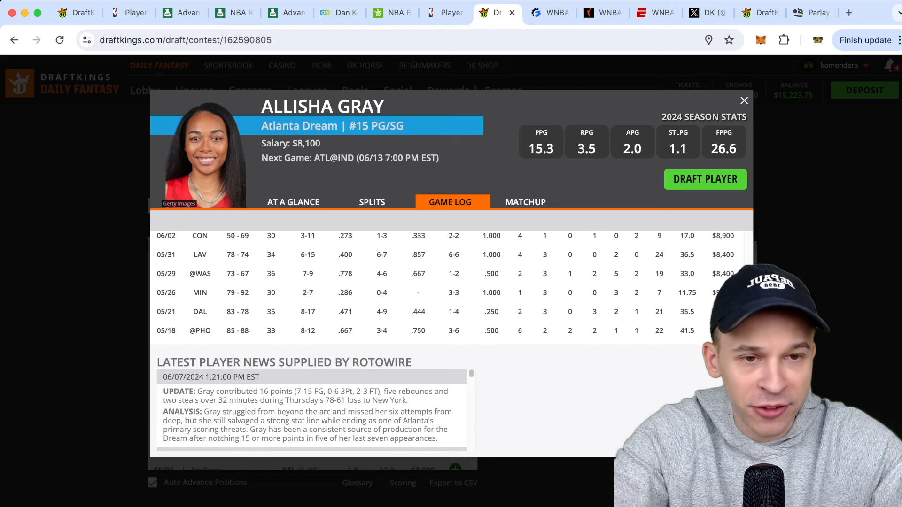
scroll("down", 3)
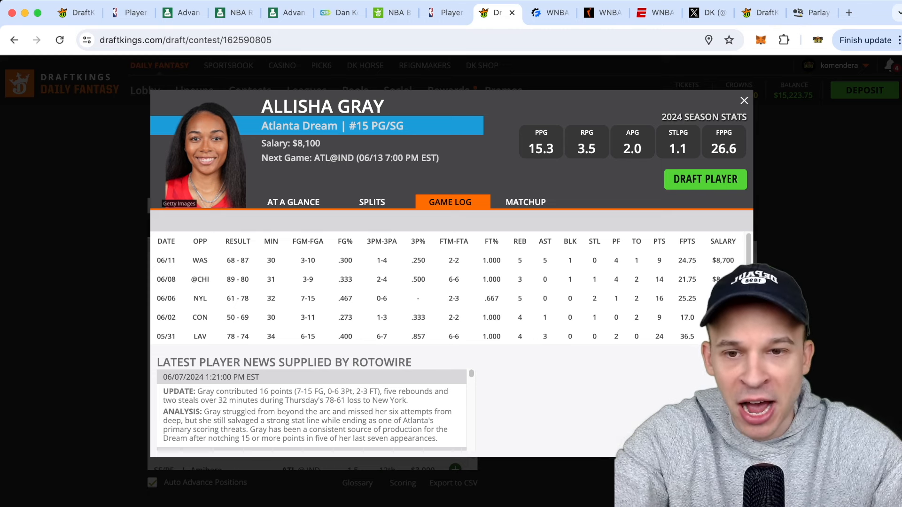
left_click(745, 101)
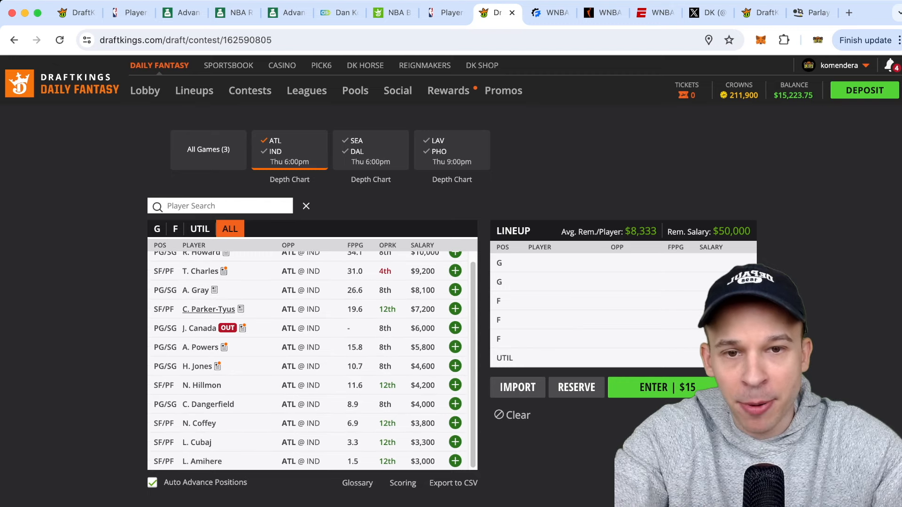
left_click(209, 309)
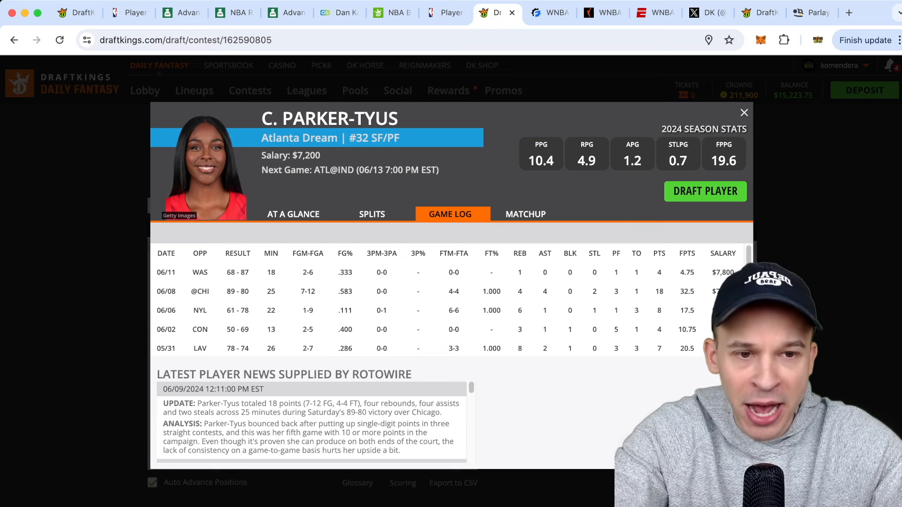
scroll("down", 3)
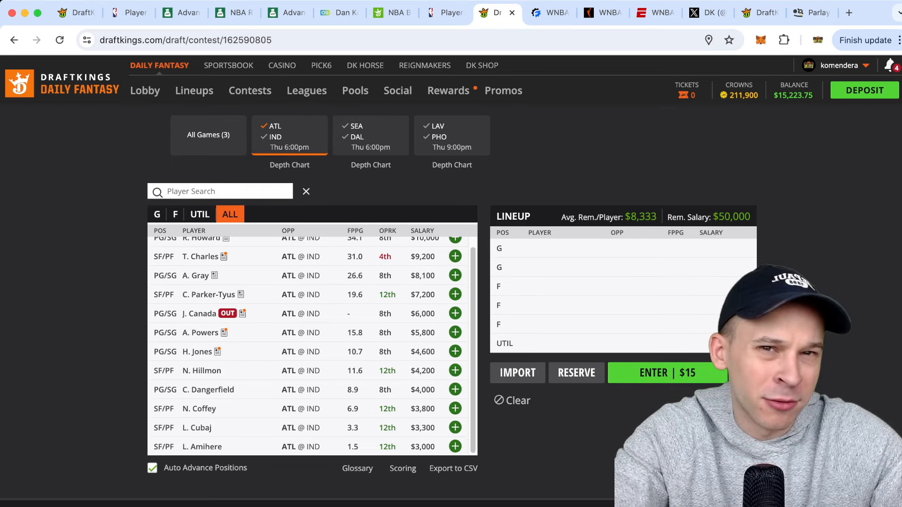
Step: Scroll to the Atlanta bench and check Aerial Powers's game-by-game log
scroll("down", 3)
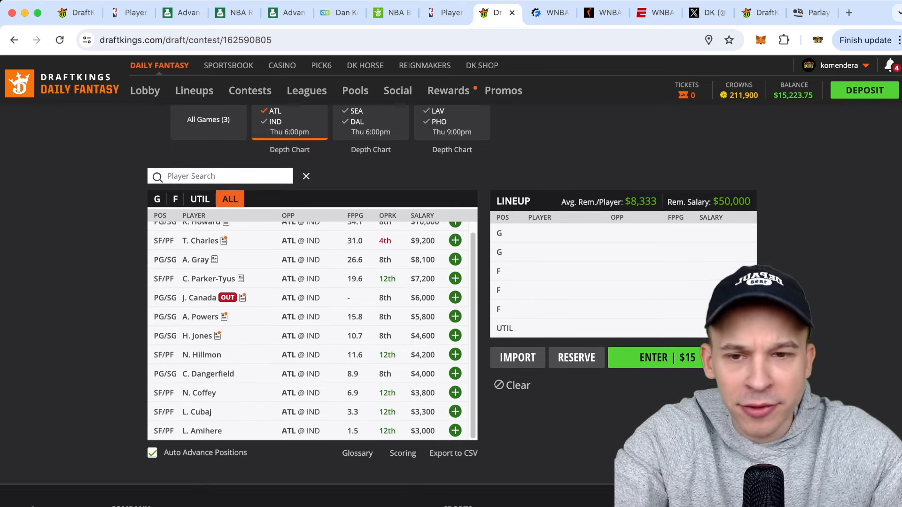
scroll("down", 3)
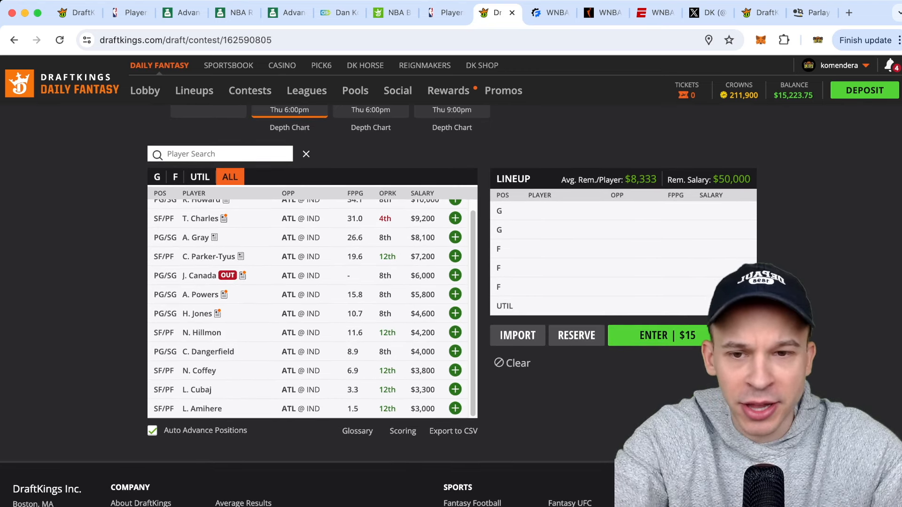
scroll("down", 3)
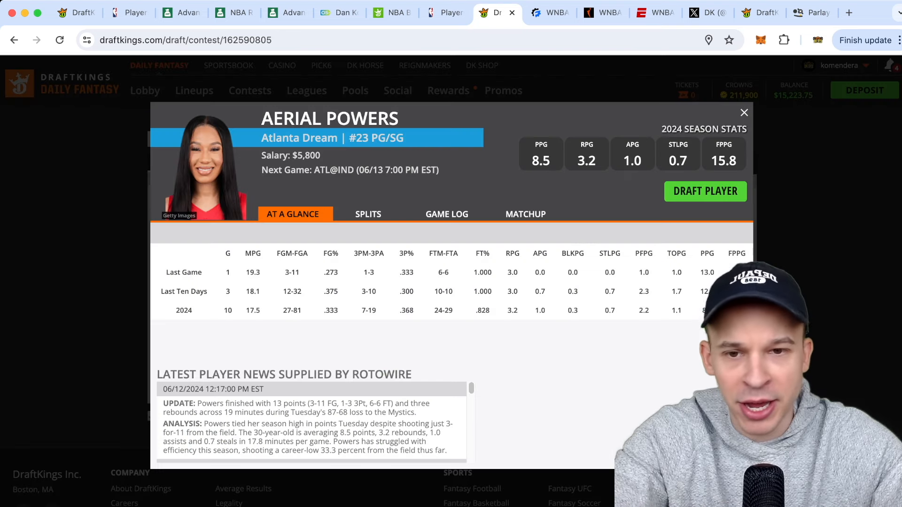
left_click(445, 214)
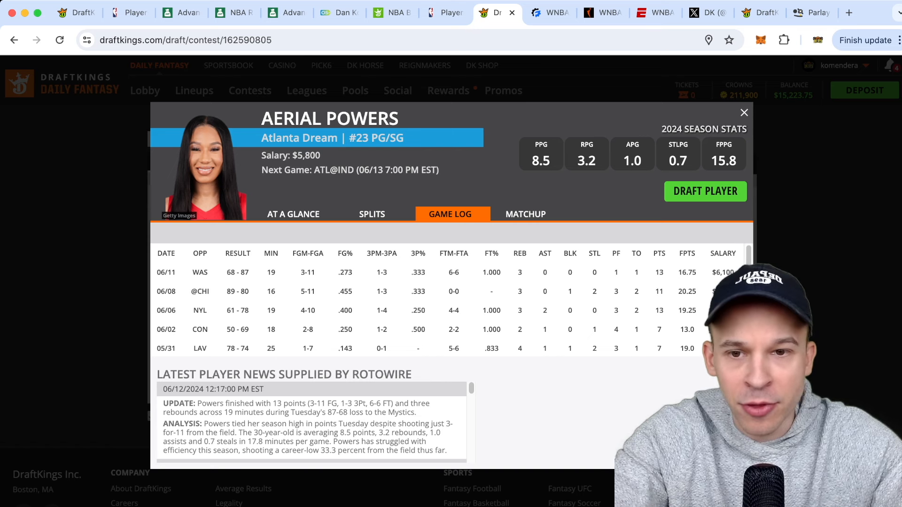
left_click(744, 112)
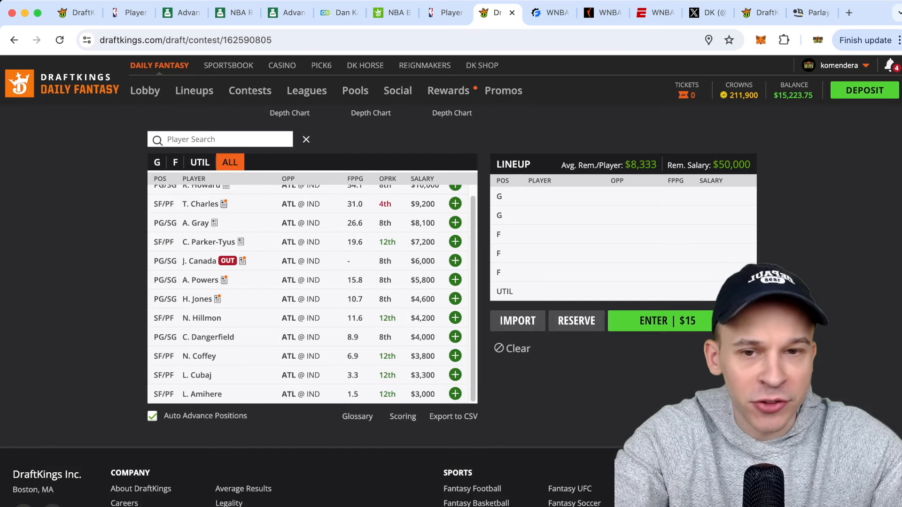
Step: Review the cards and game logs of Haley Jones, Naz Hillmon and Crystal Dangerfield
left_click(199, 298)
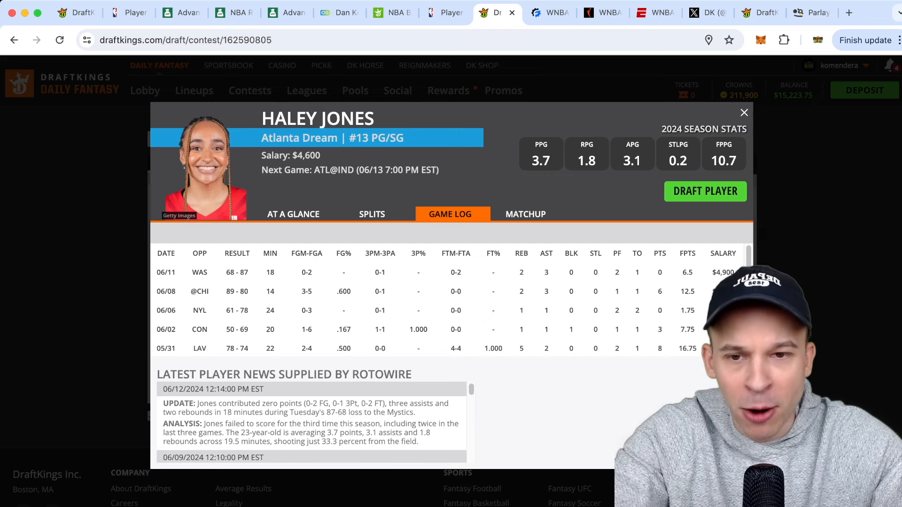
left_click(745, 112)
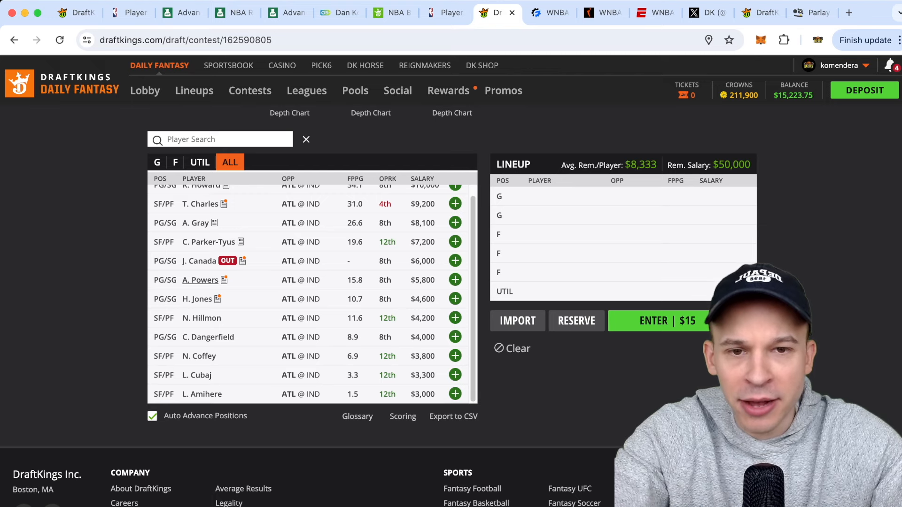
left_click(201, 318)
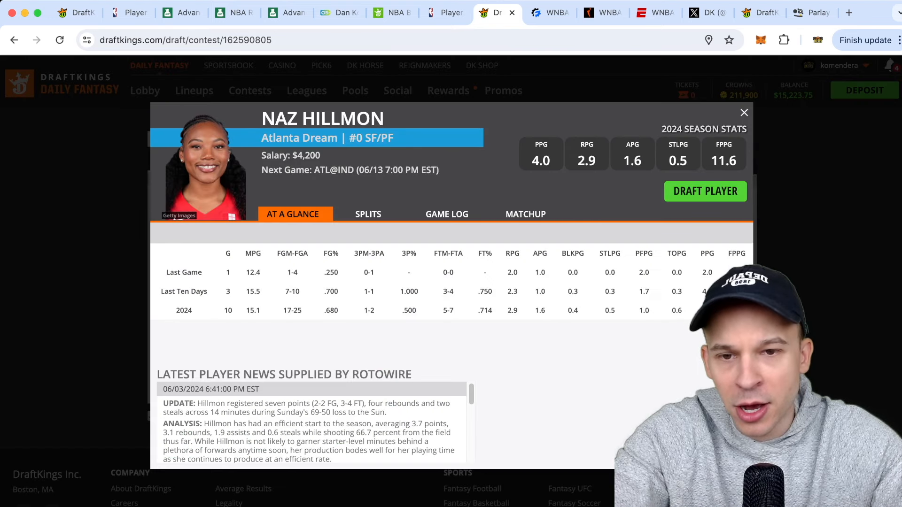
left_click(445, 214)
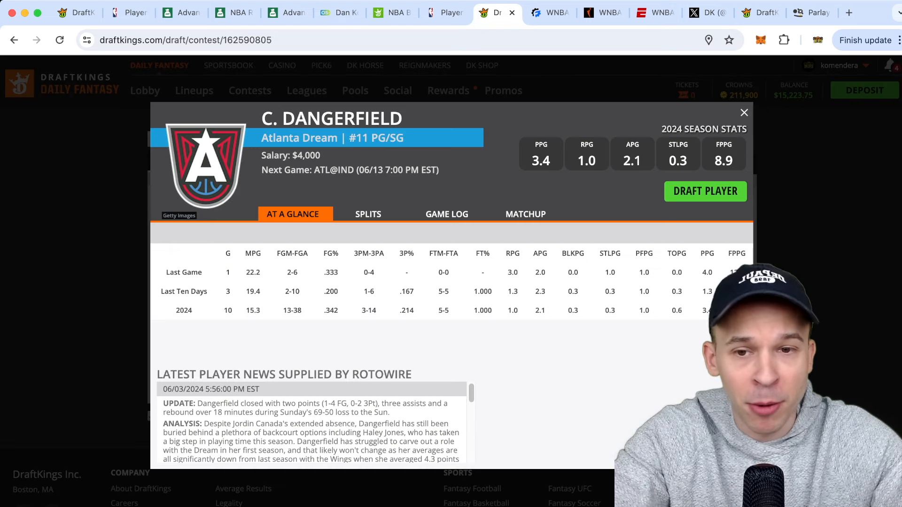
left_click(446, 214)
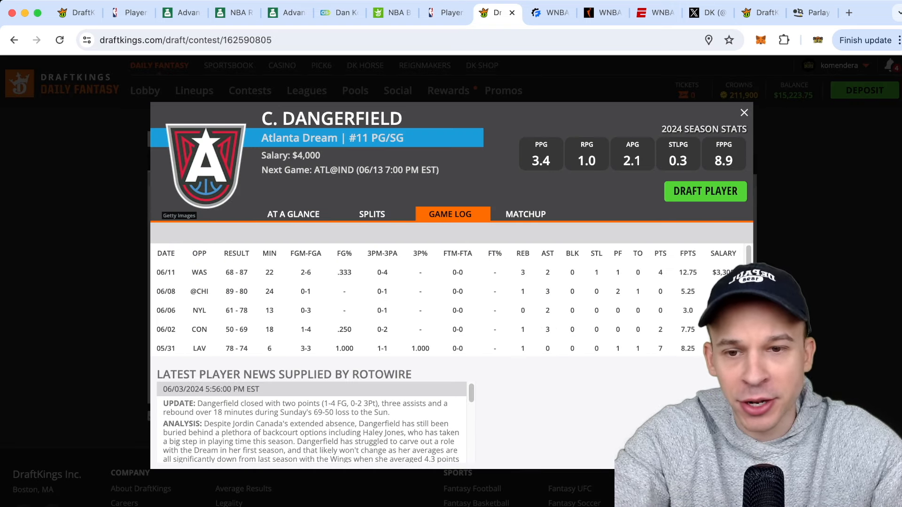
left_click(744, 112)
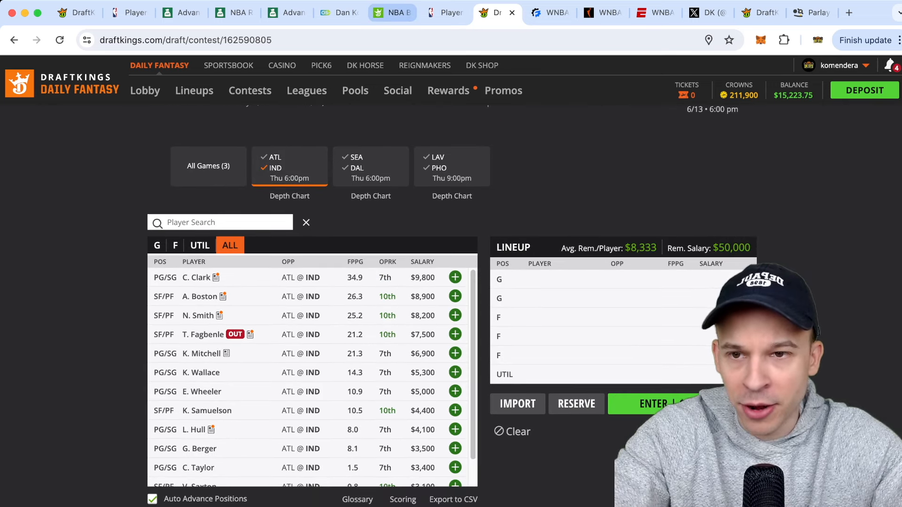
left_click(391, 12)
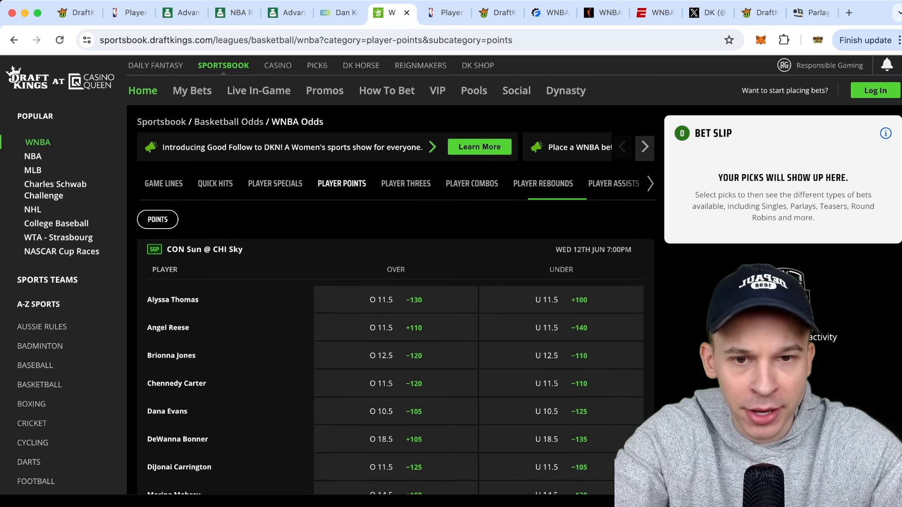
left_click(163, 184)
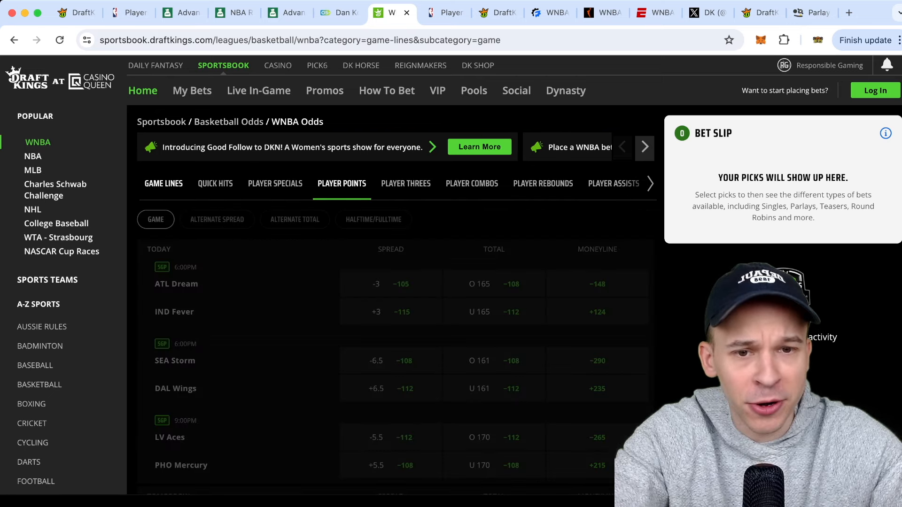
left_click(163, 183)
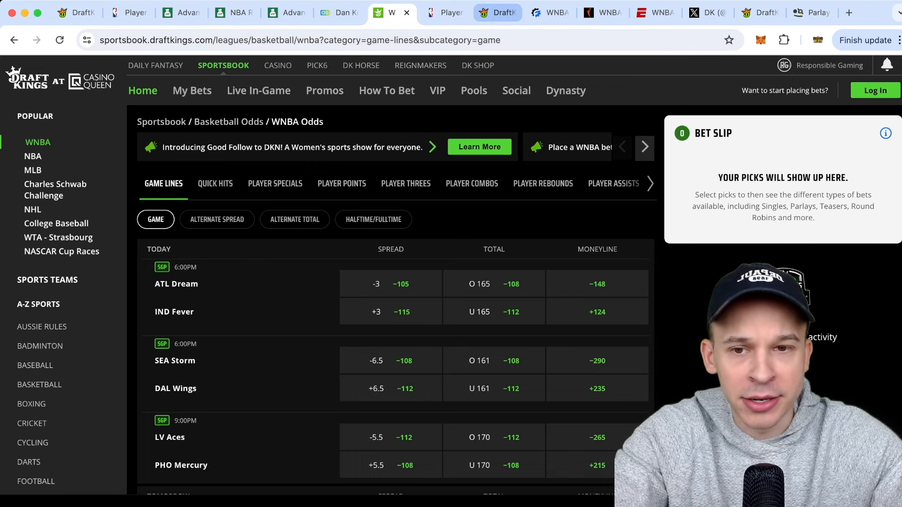
left_click(495, 12)
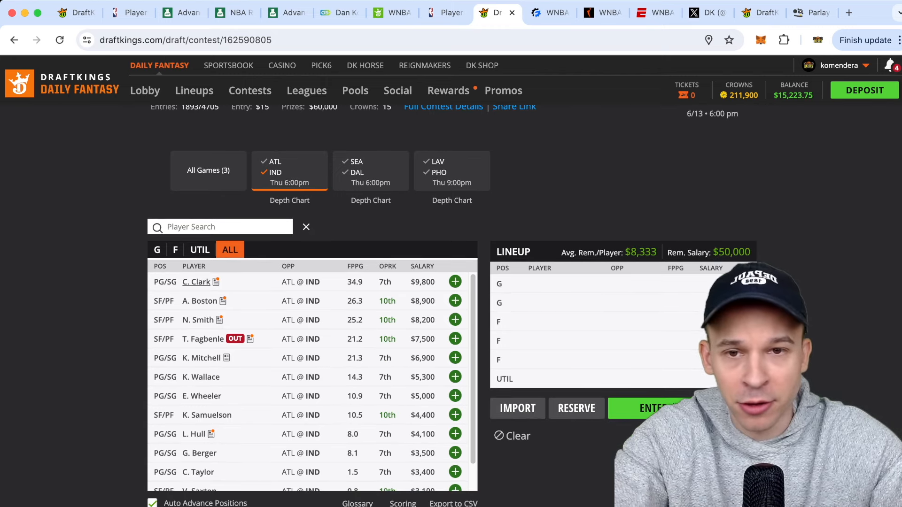
left_click(197, 282)
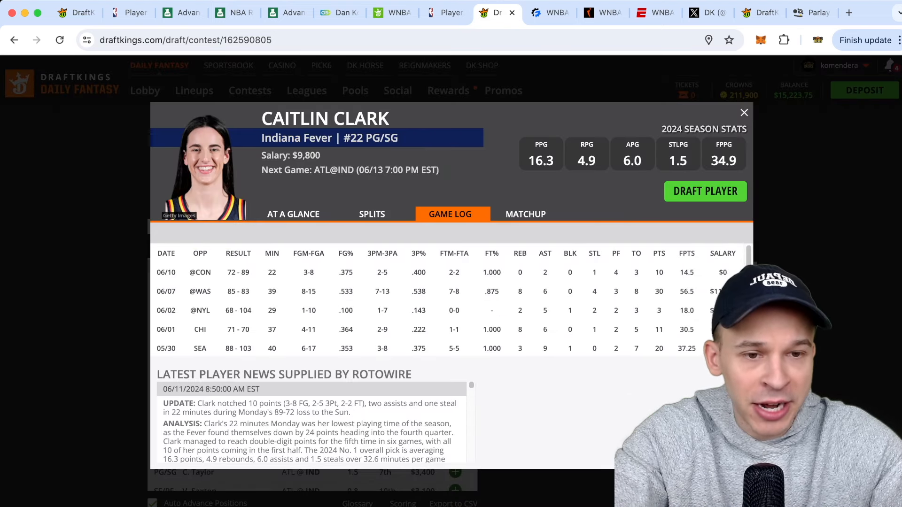
scroll("down", 3)
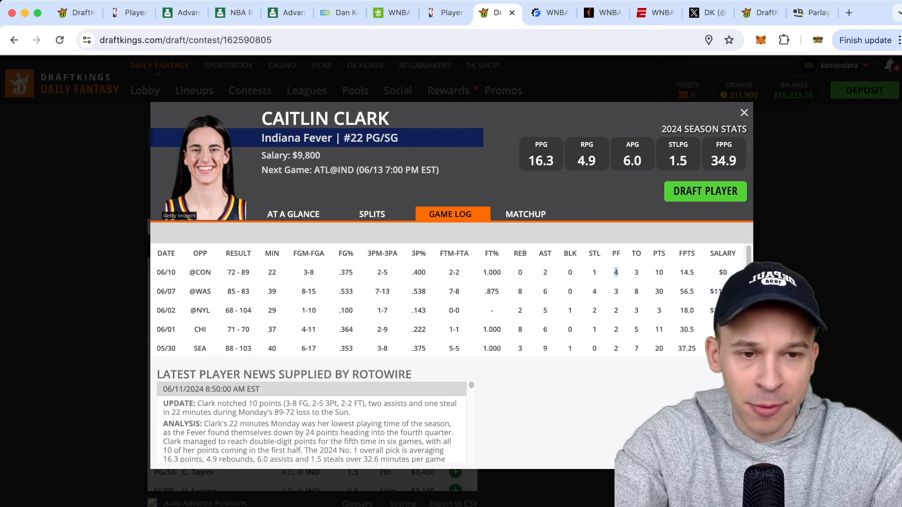
scroll("down", 3)
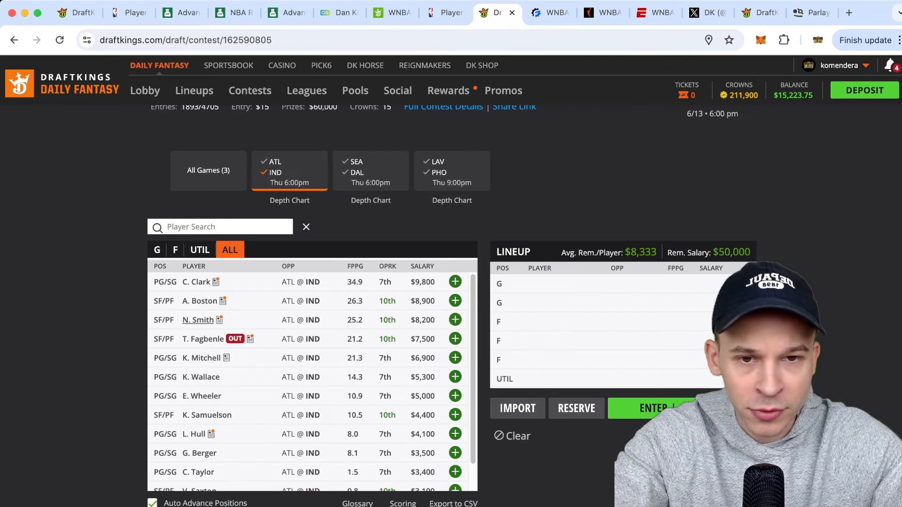
left_click(200, 301)
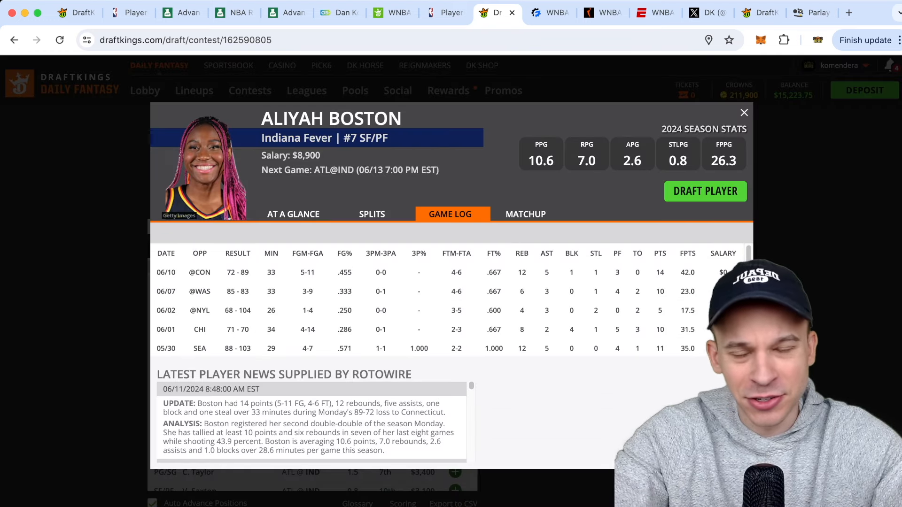
left_click(743, 112)
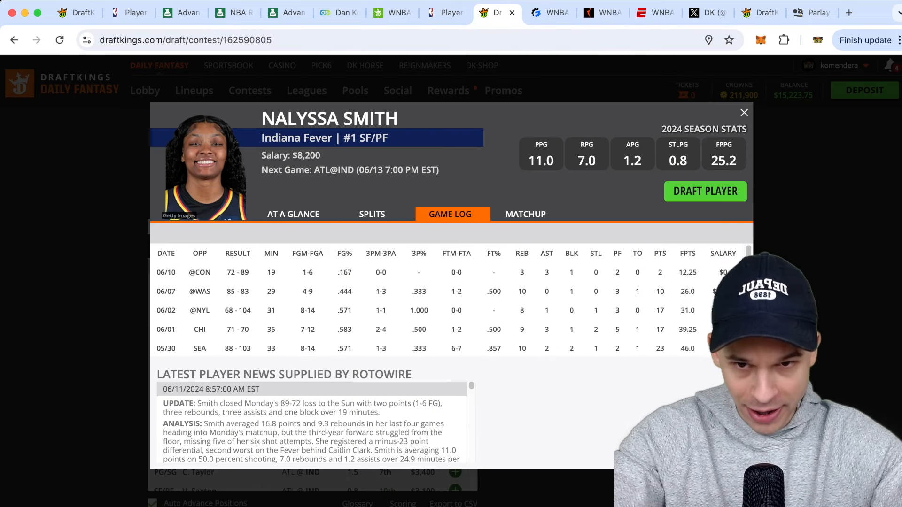
scroll("down", 3)
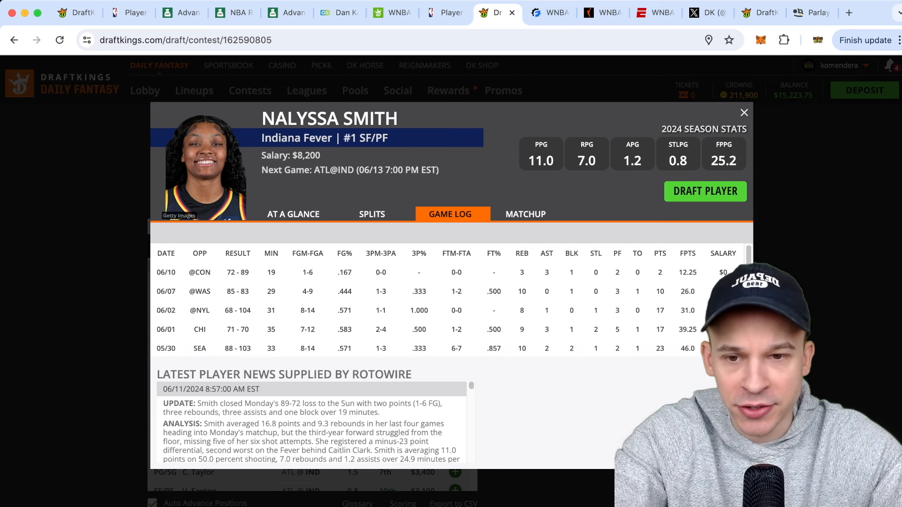
left_click(743, 112)
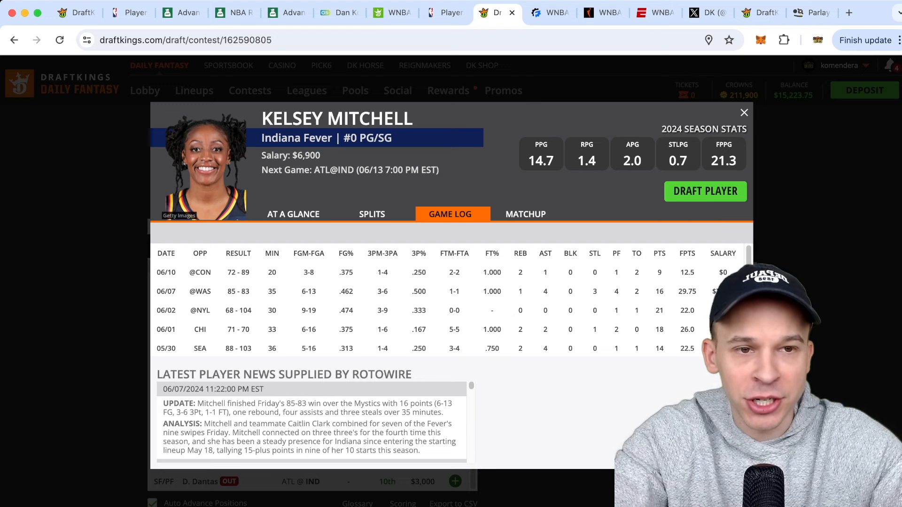
scroll("down", 3)
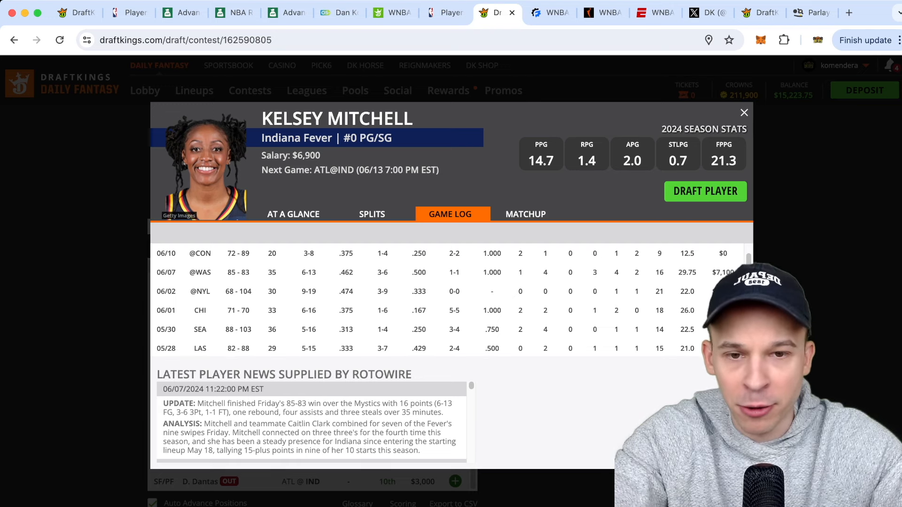
left_click(744, 112)
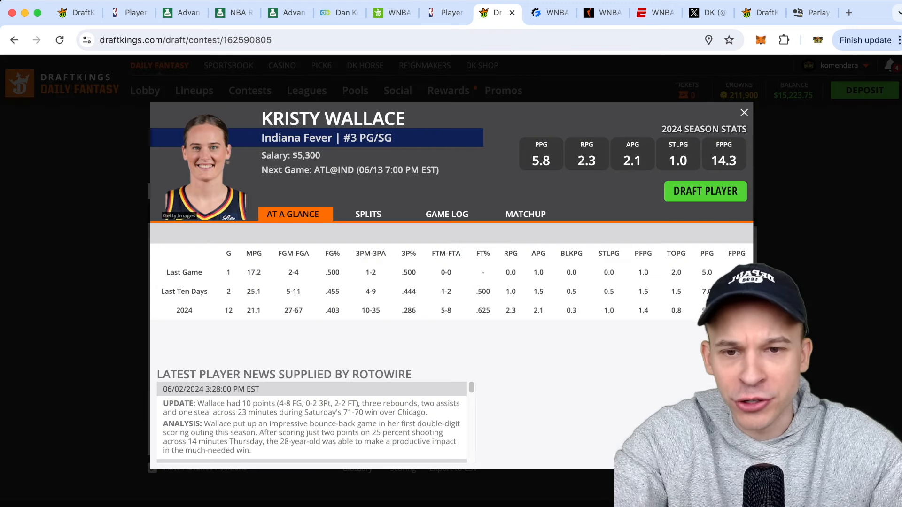
left_click(447, 214)
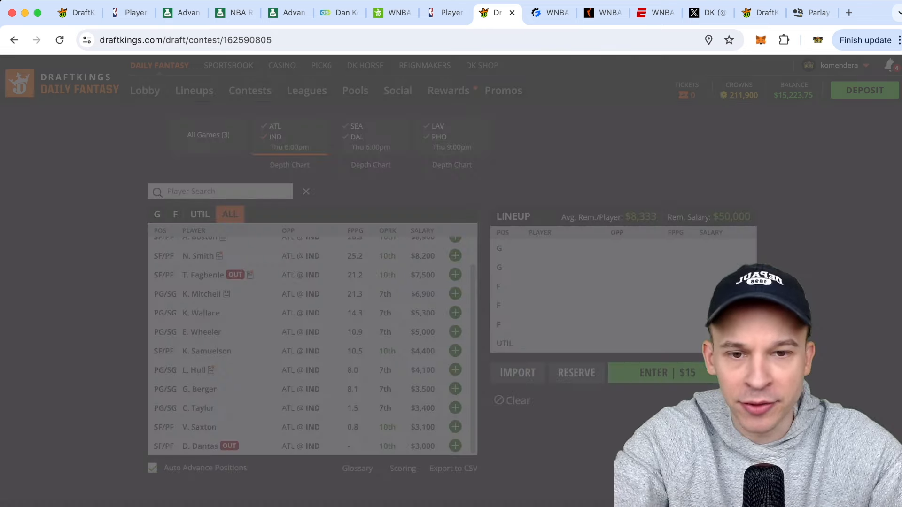
left_click(201, 332)
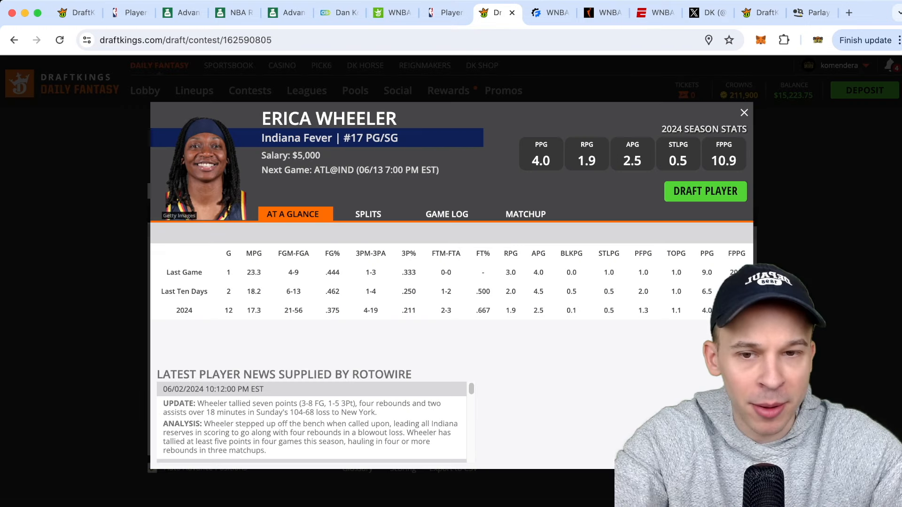
left_click(446, 215)
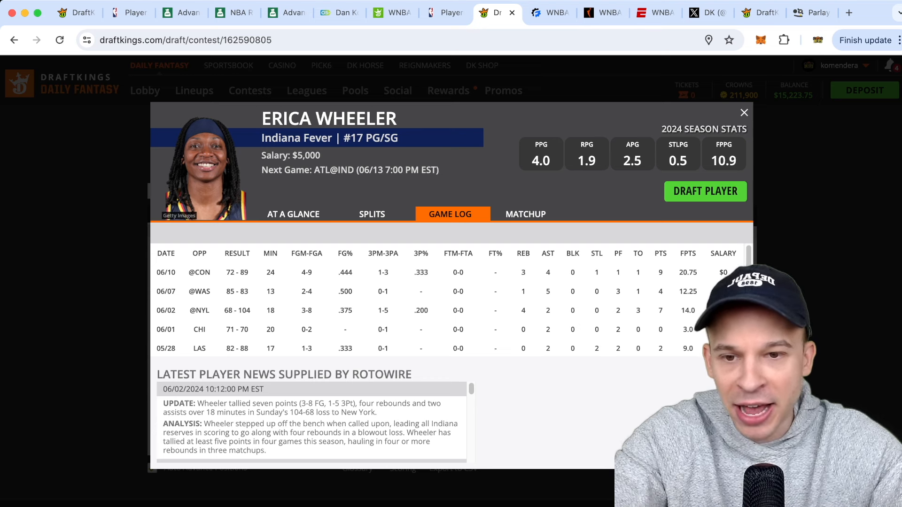
left_click(742, 112)
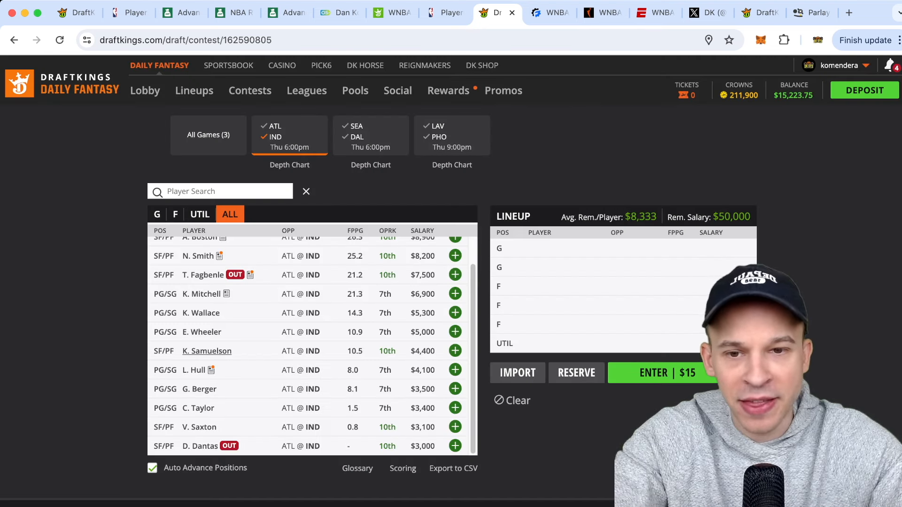
left_click(206, 351)
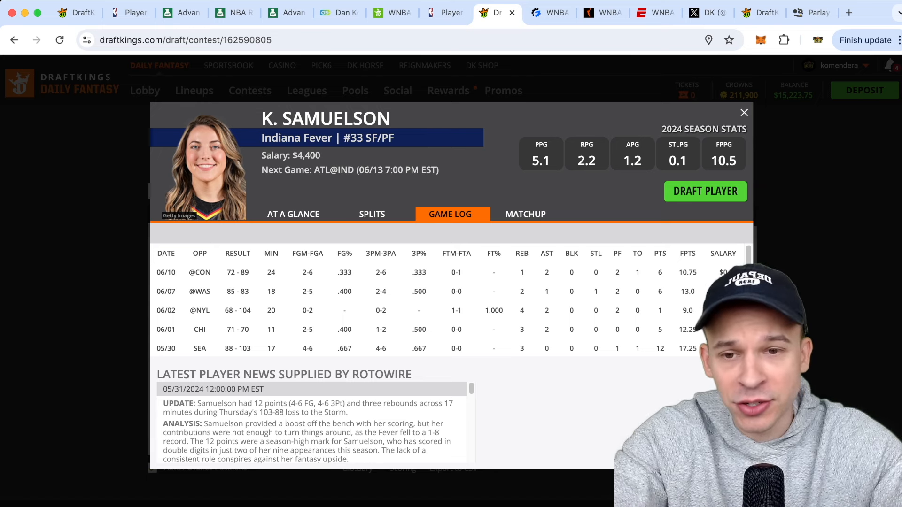
left_click(743, 111)
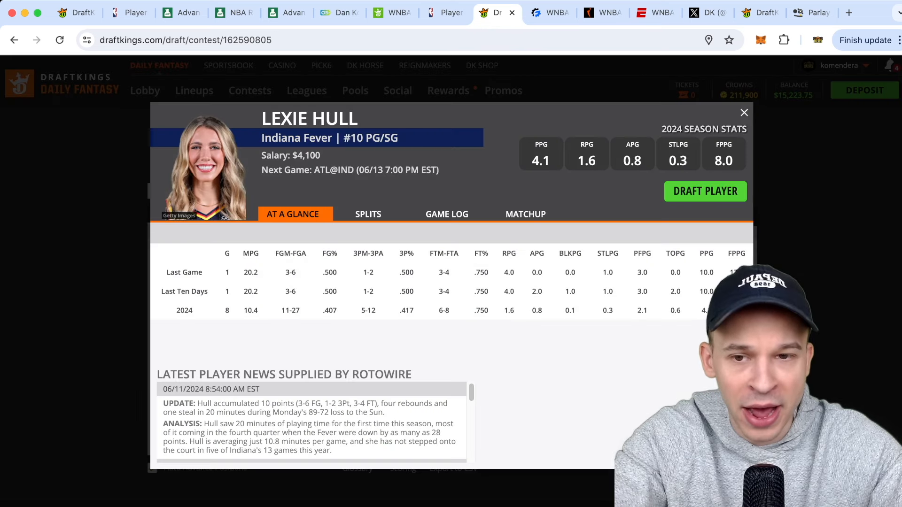
left_click(446, 215)
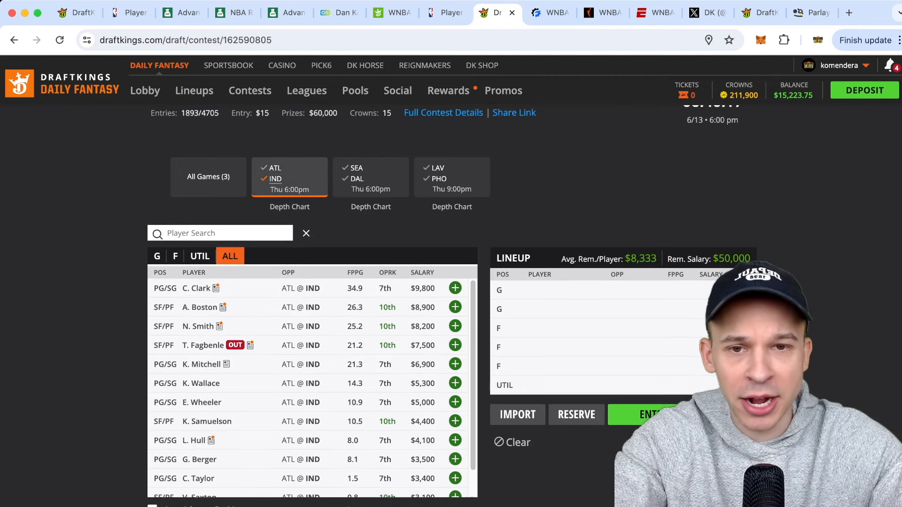
Step: Filter the pool to SEA @ DAL and review Jewell Loyd's game log
left_click(371, 176)
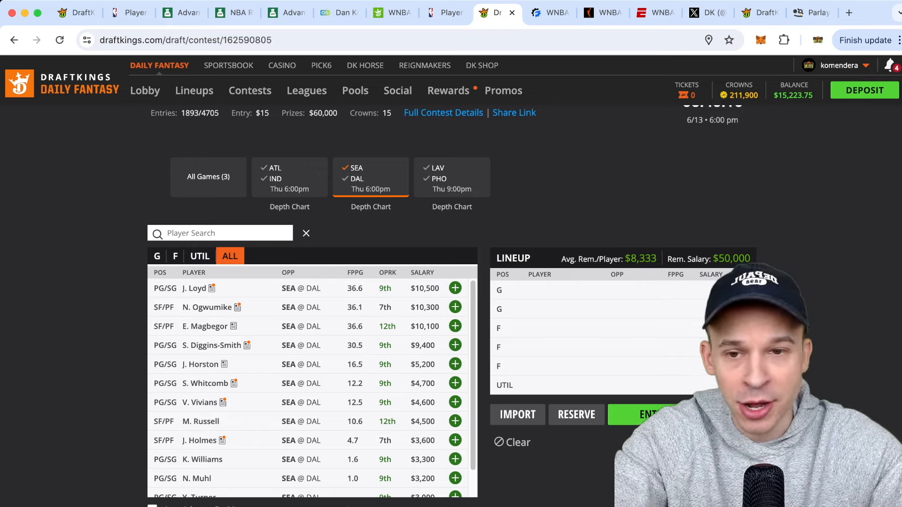
scroll("down", 3)
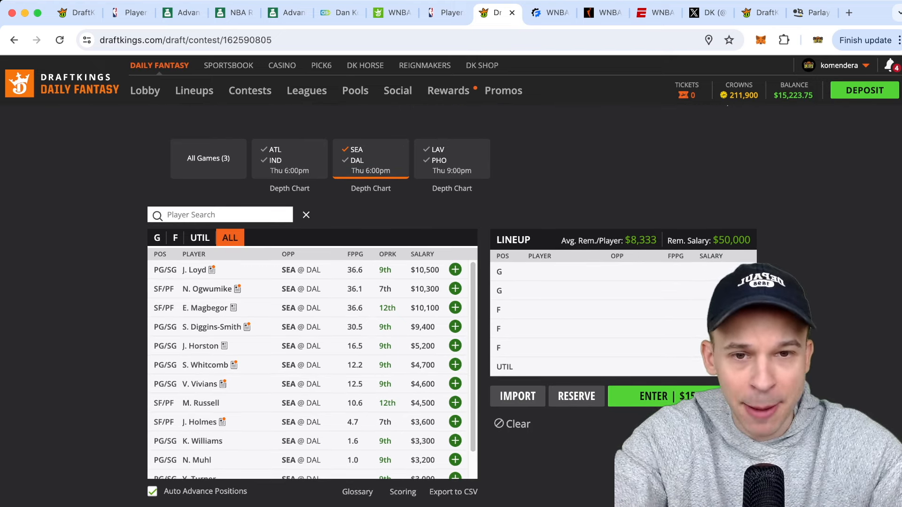
left_click(195, 269)
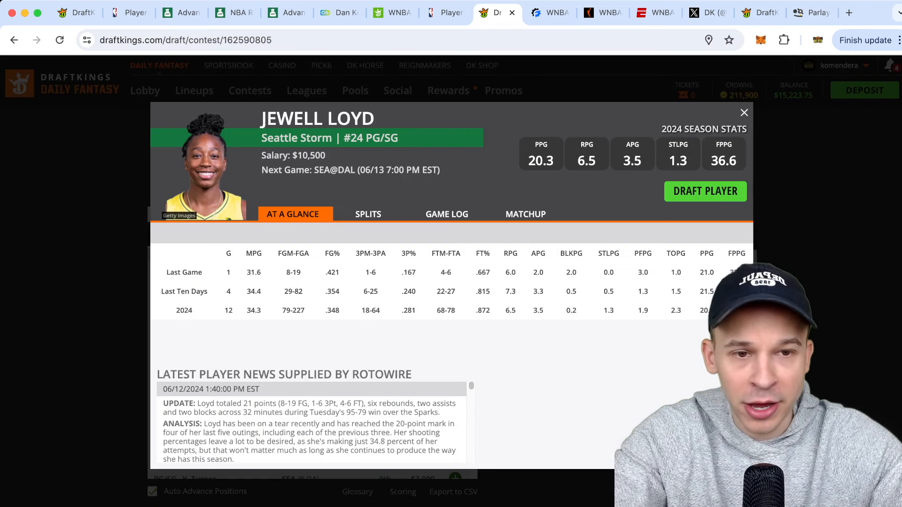
left_click(446, 214)
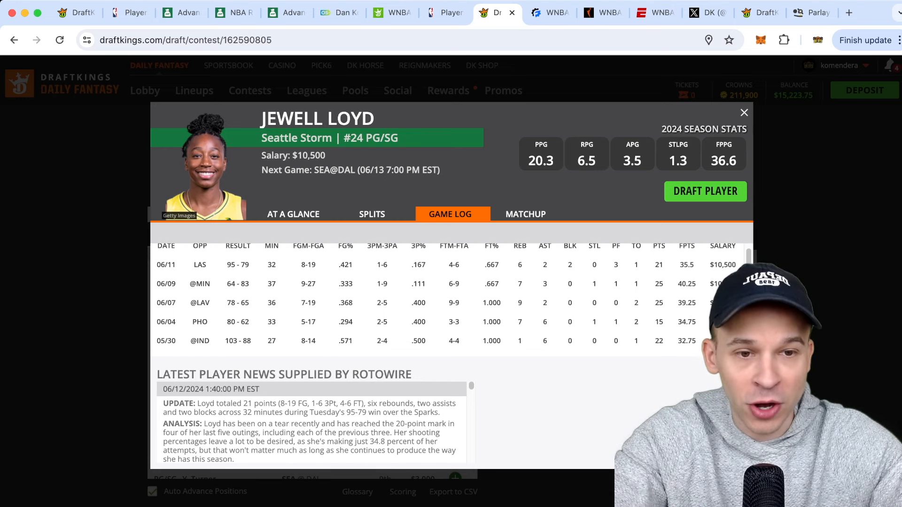
scroll("down", 3)
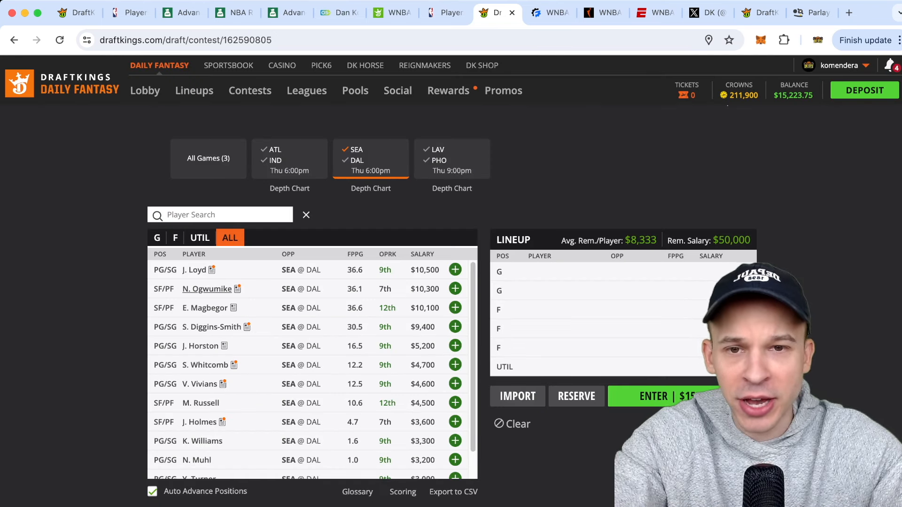
Step: Check N. Ogwumike's card and scroll through the remaining Seattle players
left_click(207, 288)
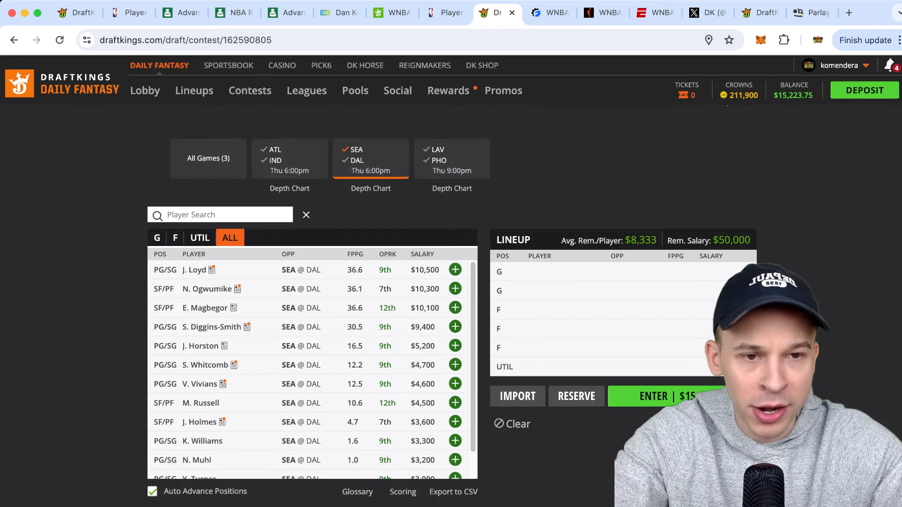
left_click(204, 308)
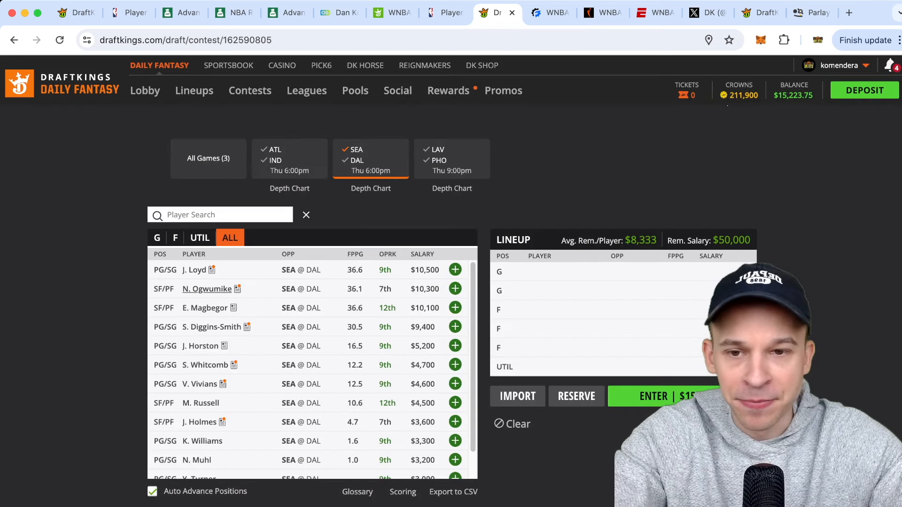
scroll("down", 3)
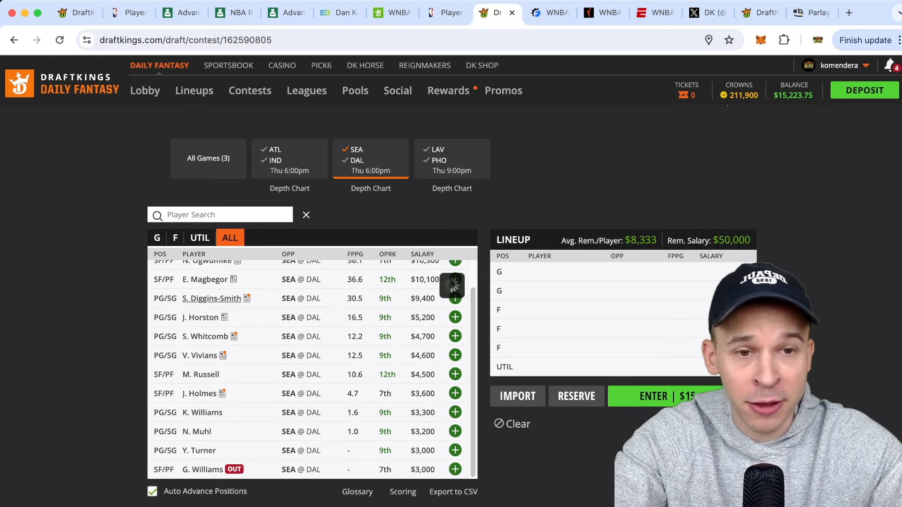
Step: Review Jordan Horston's, Victoria Vivians's and Sami Whitcomb's player cards in turn
left_click(212, 298)
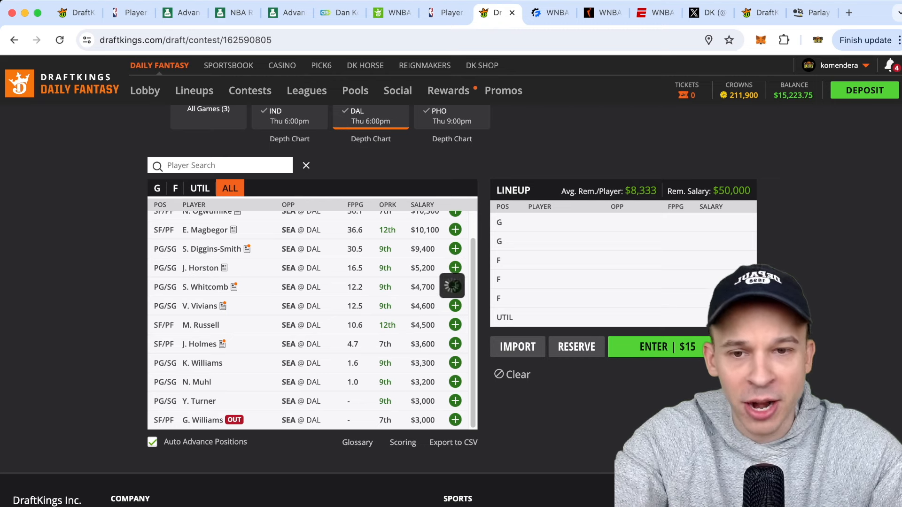
left_click(201, 268)
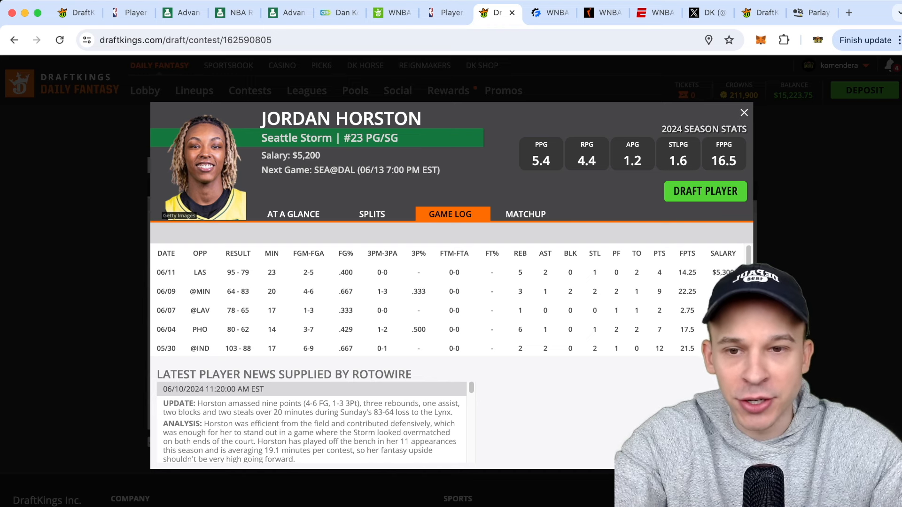
left_click(743, 112)
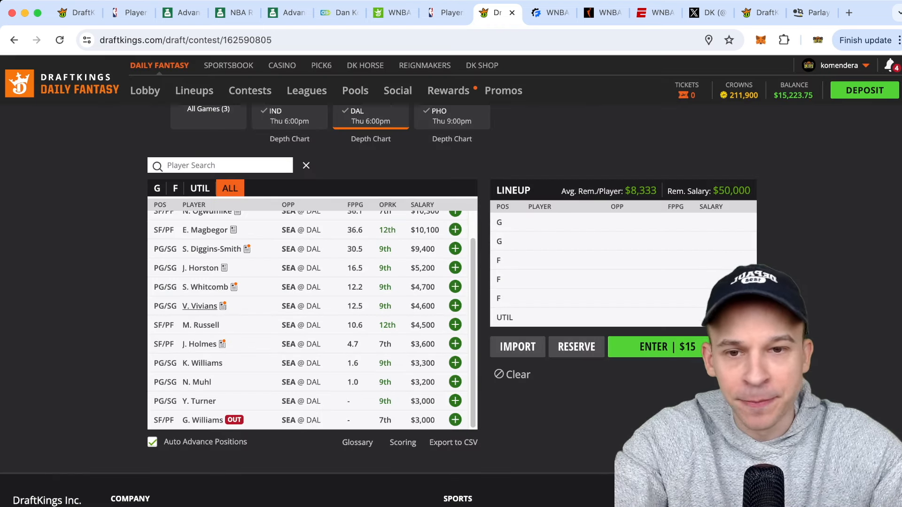
left_click(199, 306)
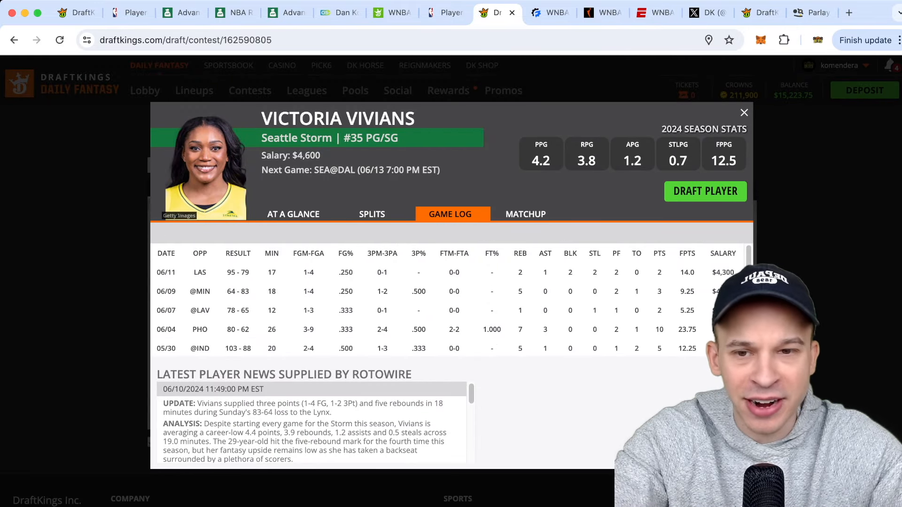
left_click(742, 112)
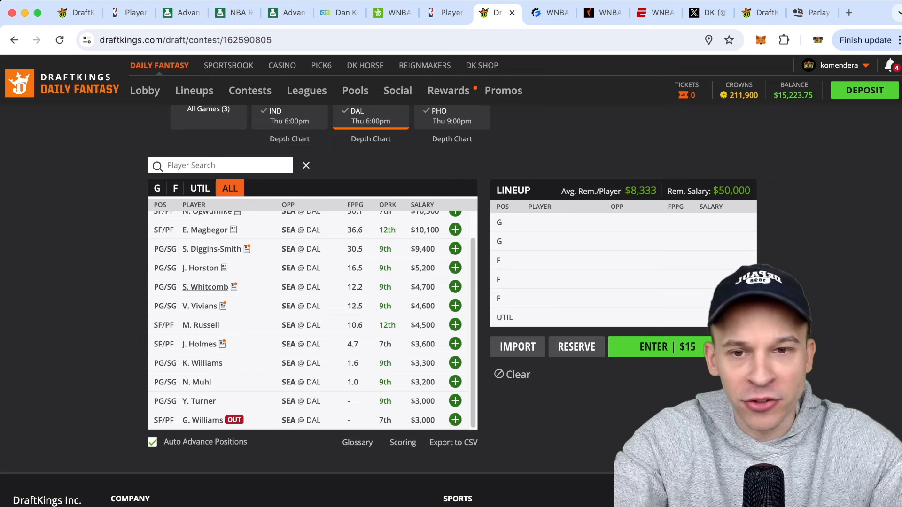
left_click(205, 287)
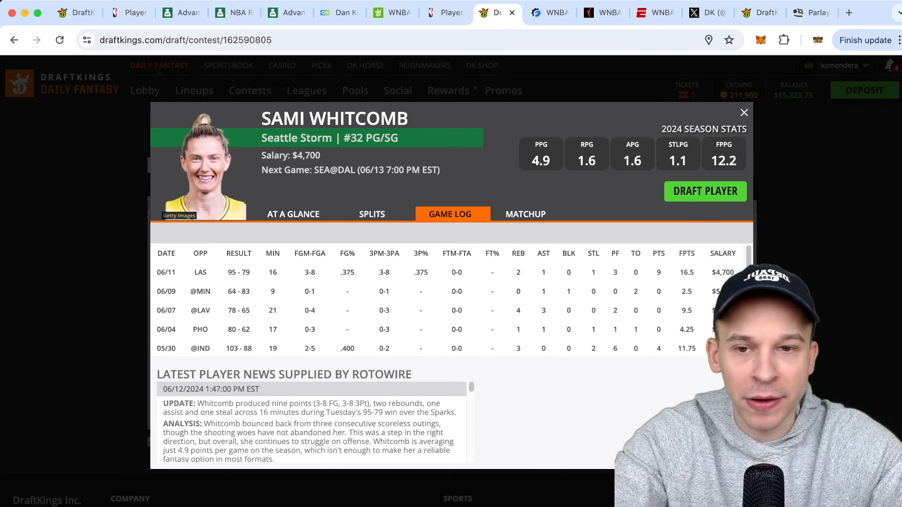
left_click(744, 111)
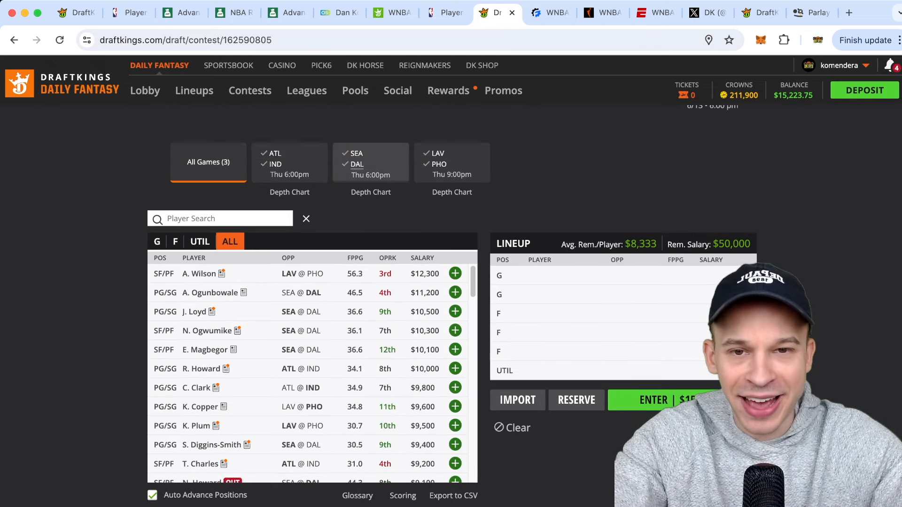
Step: Switch to the Dallas side of SEA @ DAL and glance at Ogunbowale, Billings and McCowan cards
left_click(371, 162)
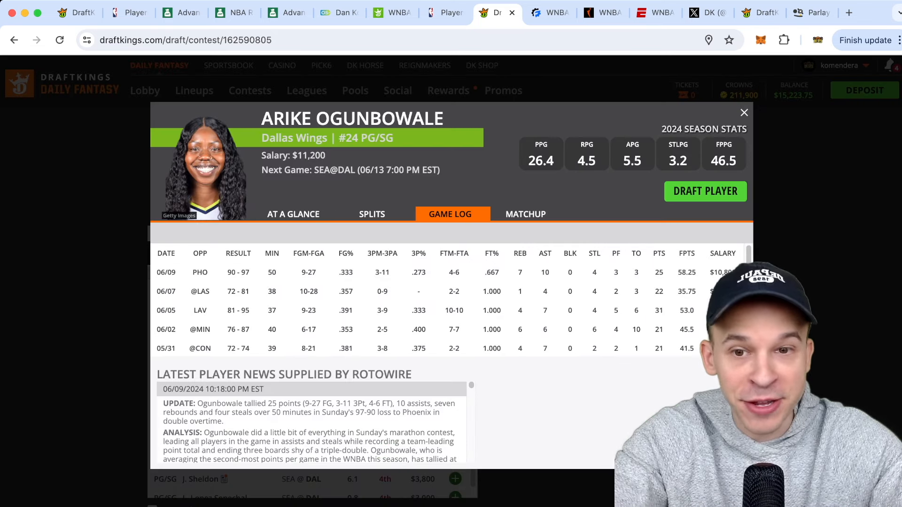
left_click(744, 112)
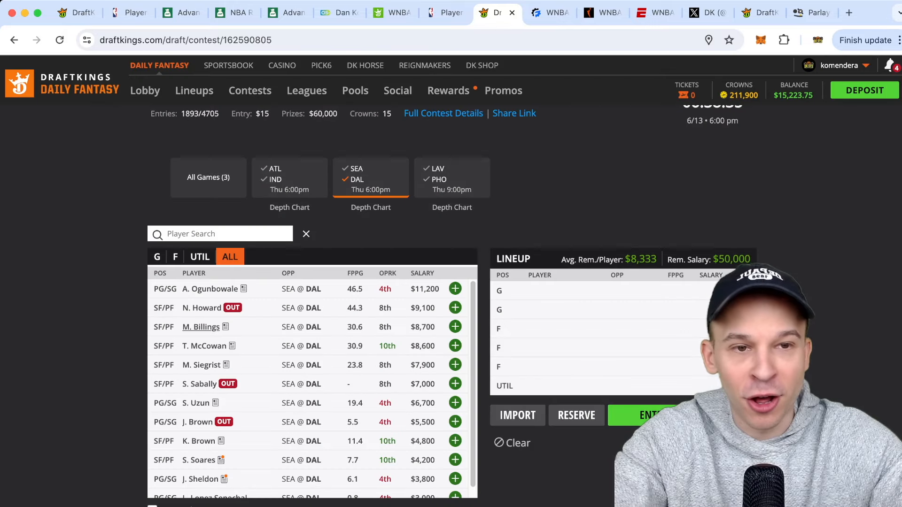
left_click(201, 327)
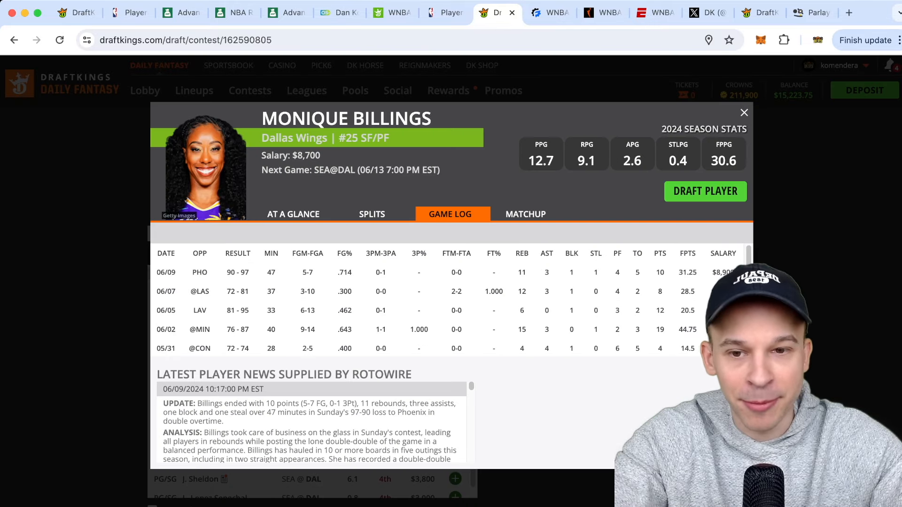
left_click(743, 112)
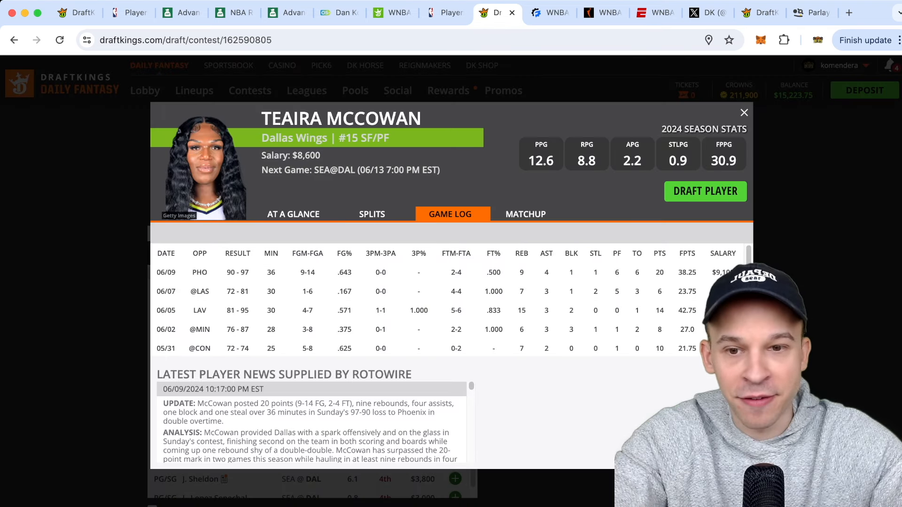
left_click(745, 112)
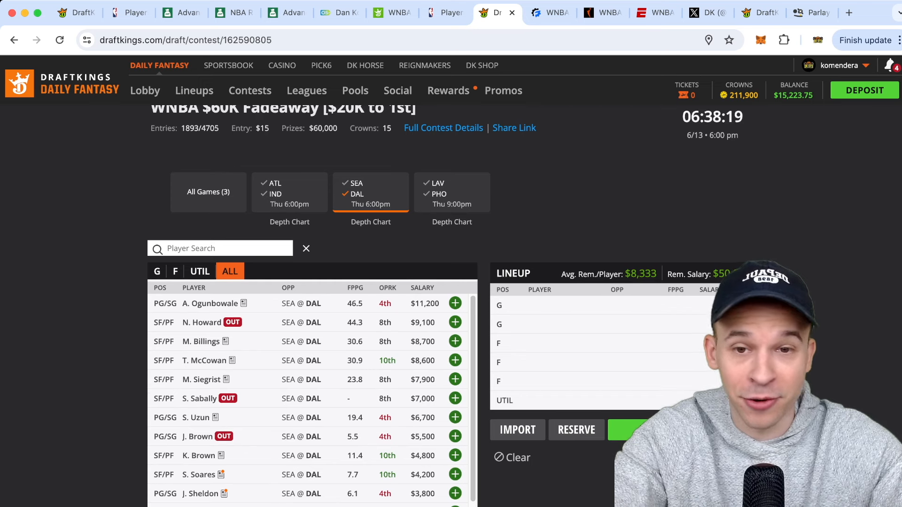
Step: Revisit Ogunbowale's, Billings's and McCowan's game logs, then Maddy Siegrist's
left_click(210, 304)
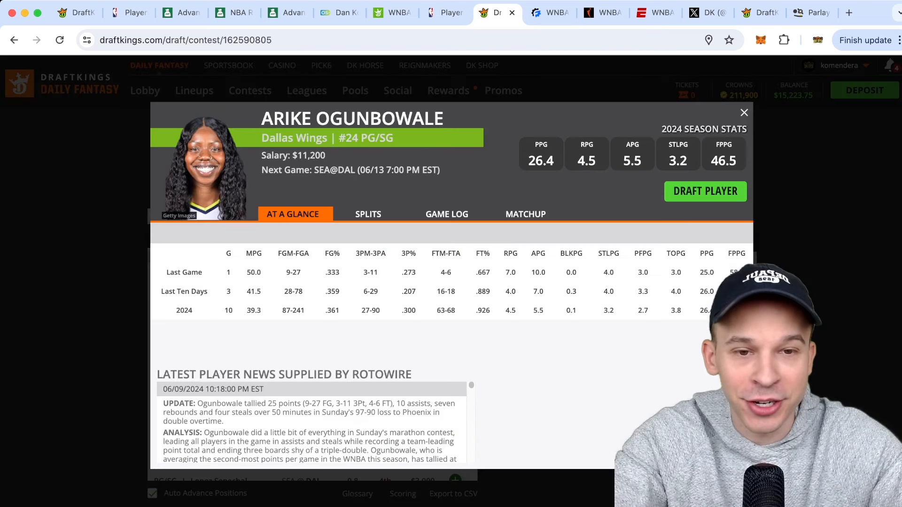
left_click(447, 215)
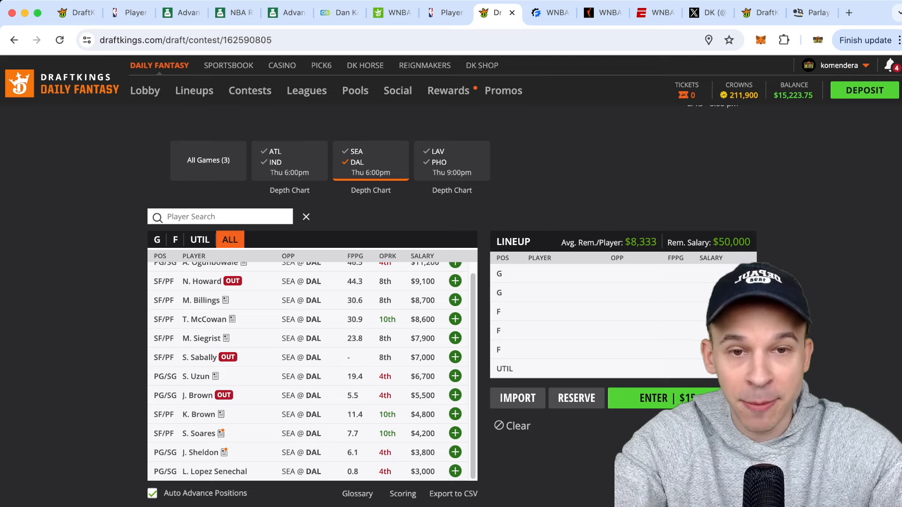
left_click(201, 300)
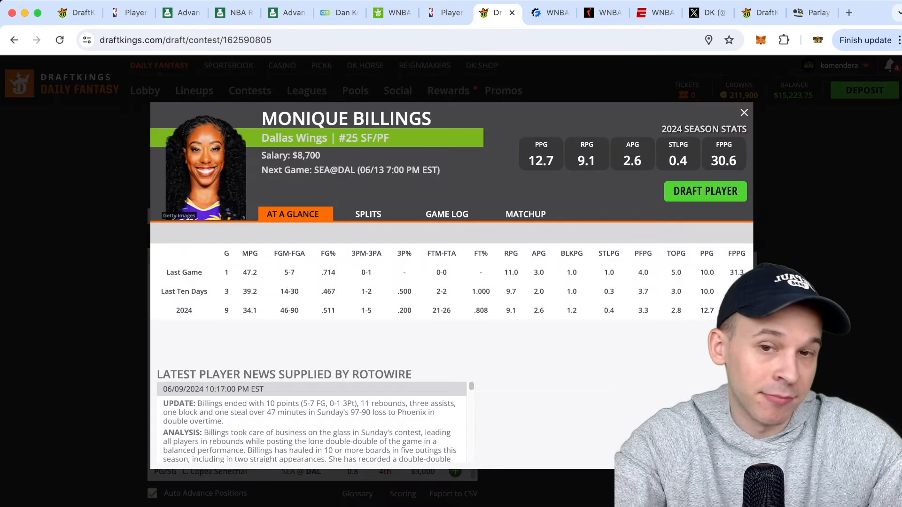
left_click(446, 214)
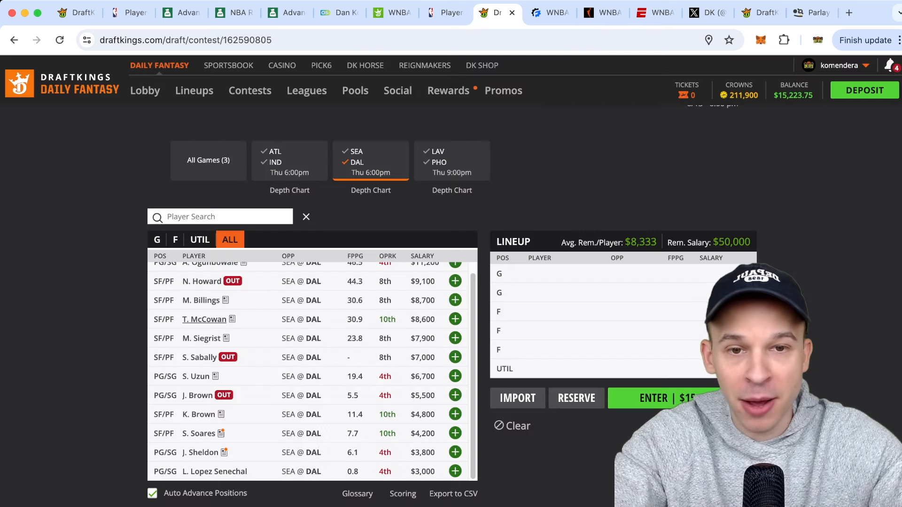
left_click(204, 320)
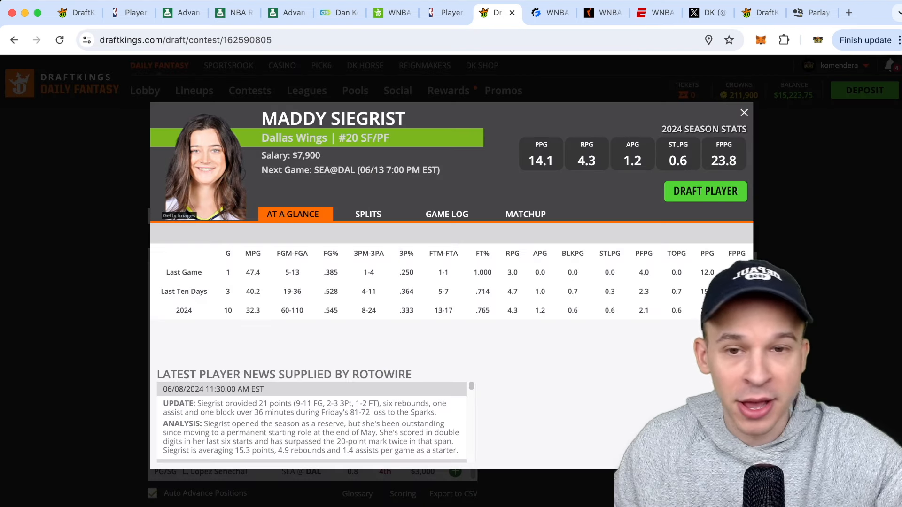
left_click(447, 214)
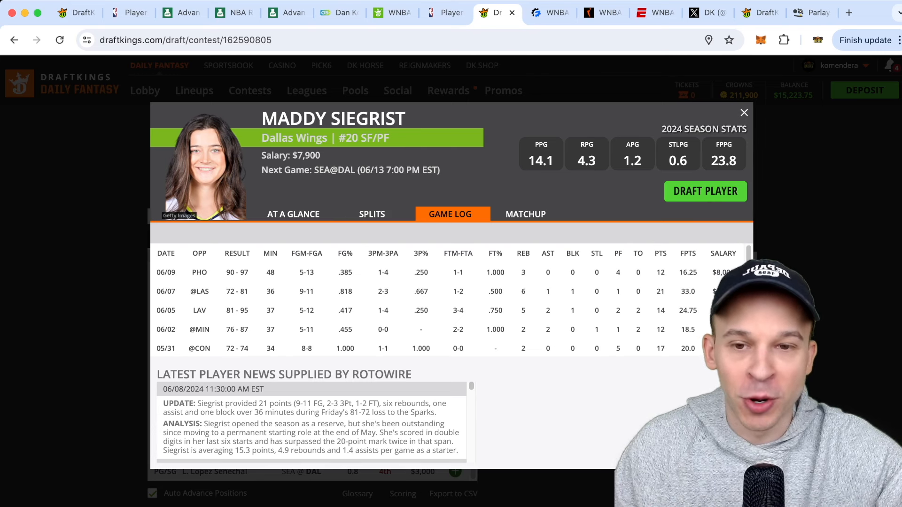
left_click(743, 112)
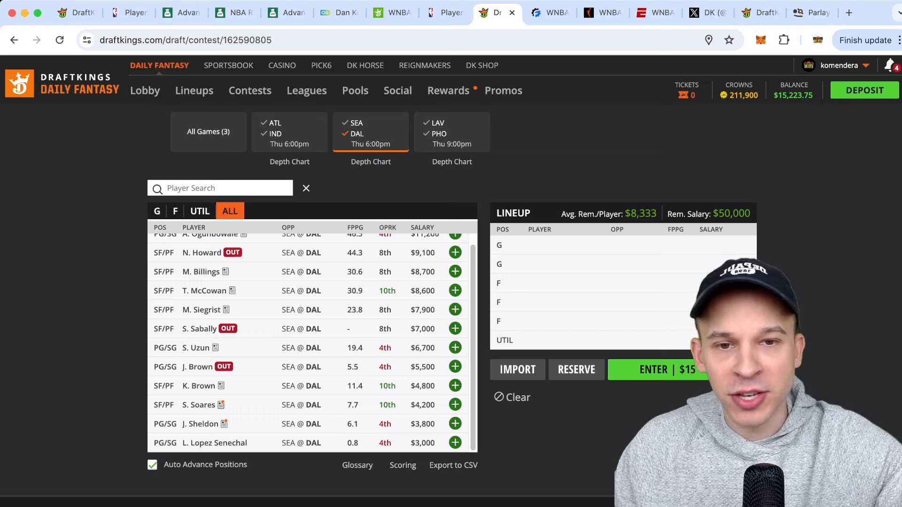
Step: Review Sevgi Uzun's, Kalani Brown's and Jacy Sheldon's cards and game logs
left_click(193, 347)
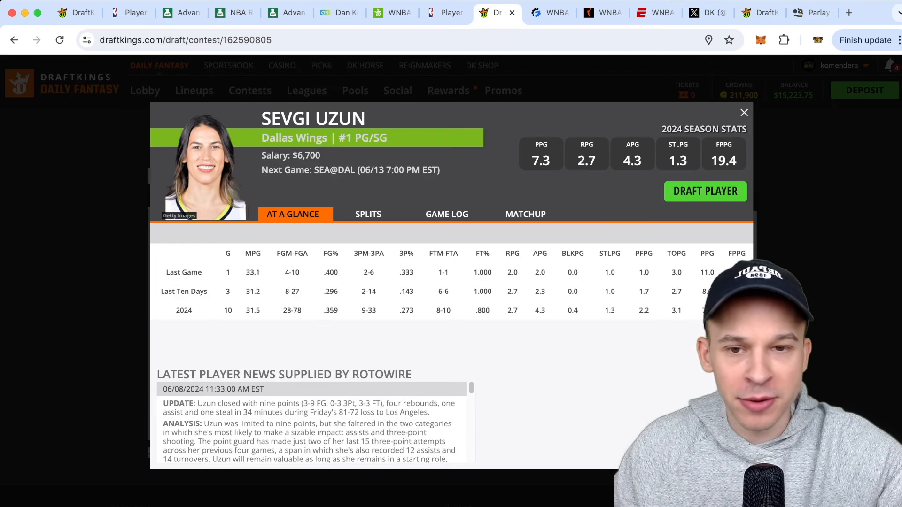
left_click(447, 214)
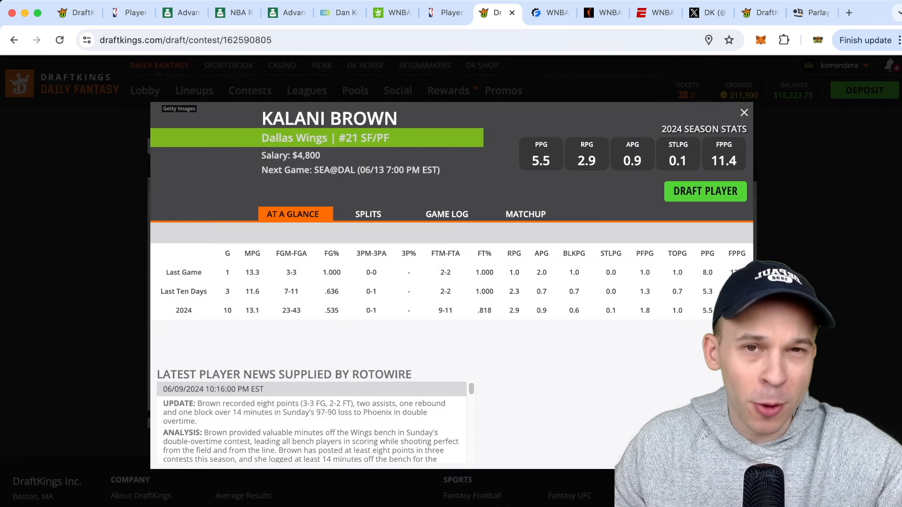
left_click(447, 214)
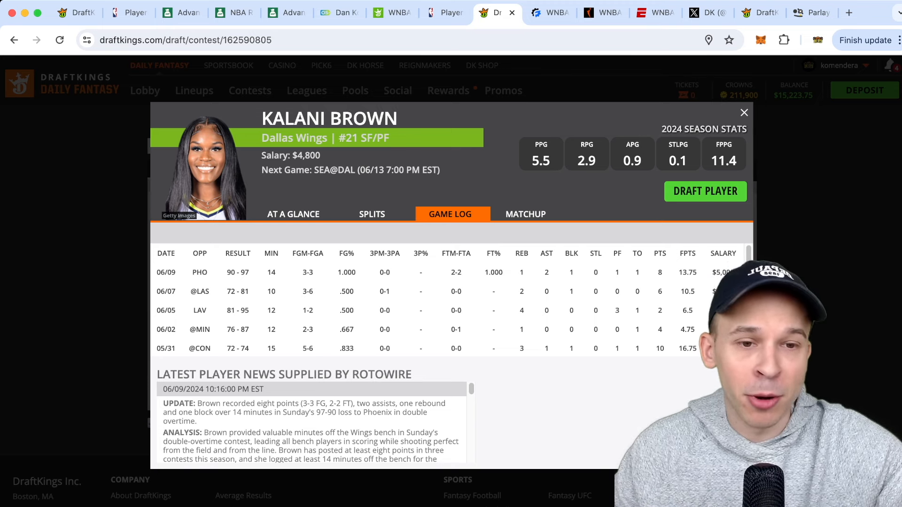
scroll("down", 3)
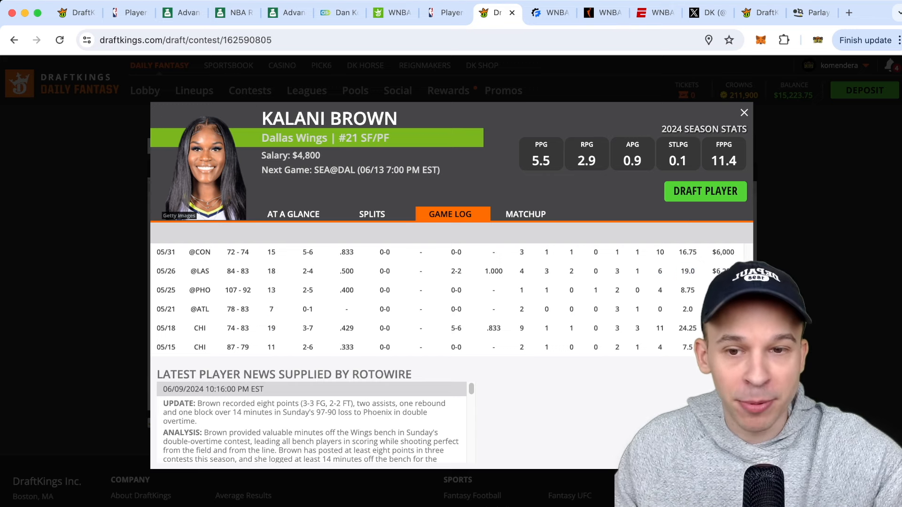
left_click(744, 111)
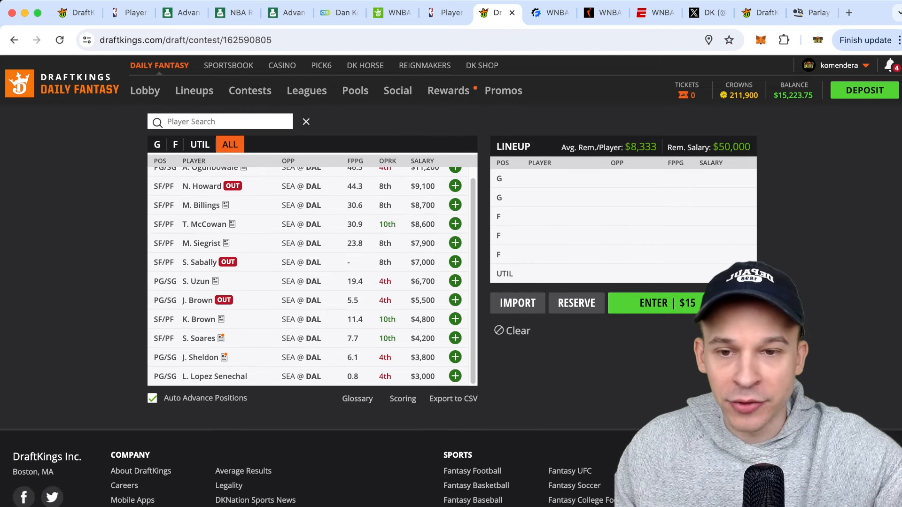
left_click(455, 281)
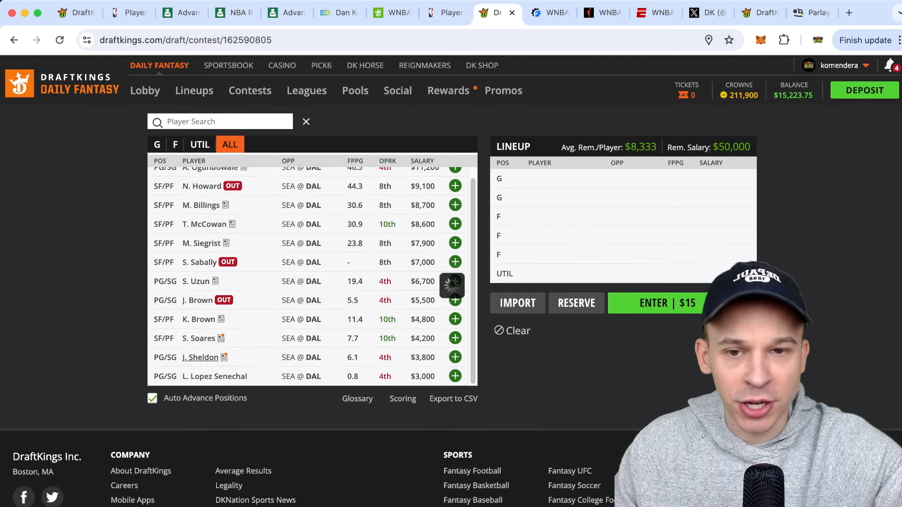
left_click(200, 357)
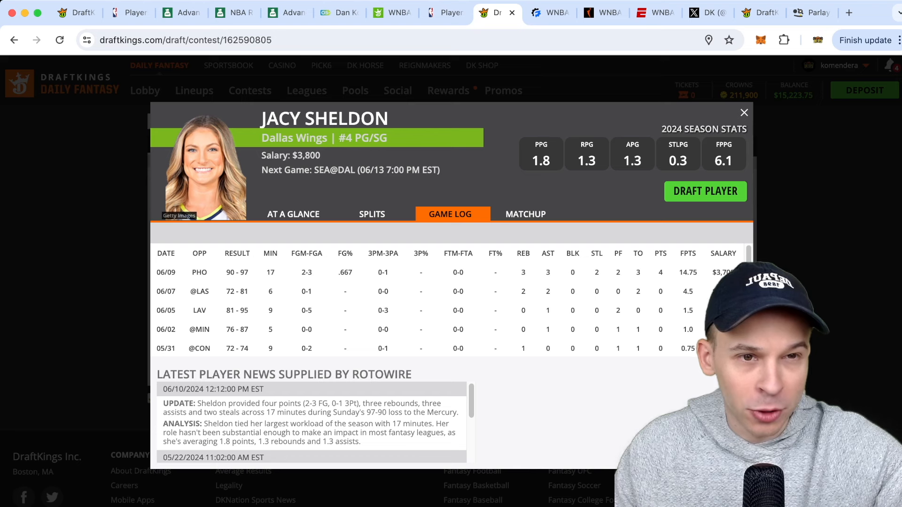
left_click(743, 112)
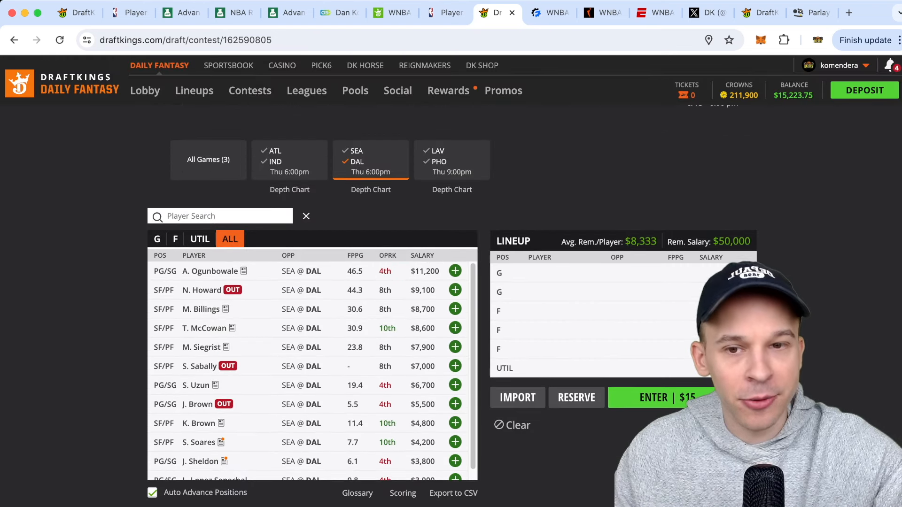
Step: Filter to LAV @ PHO and read Chelsea Gray's questionable-status news, highlighting the Olympic Break return note
left_click(452, 160)
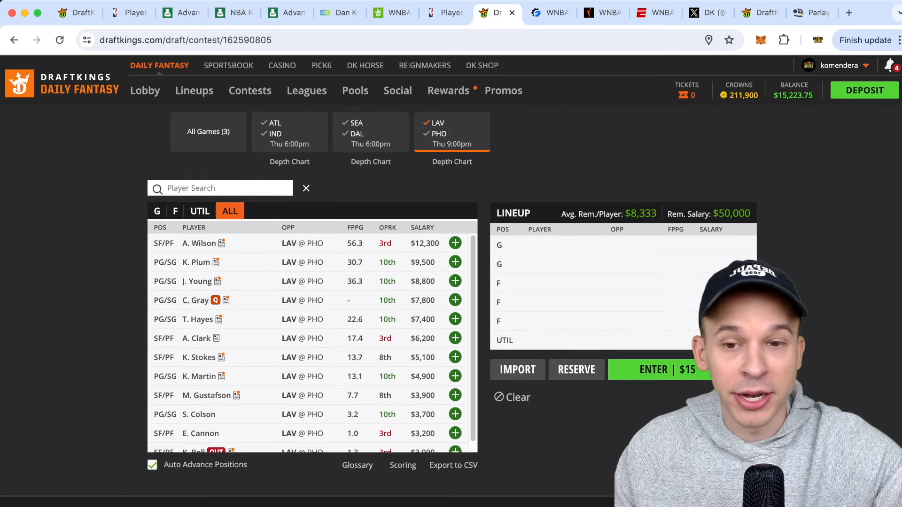
left_click(195, 301)
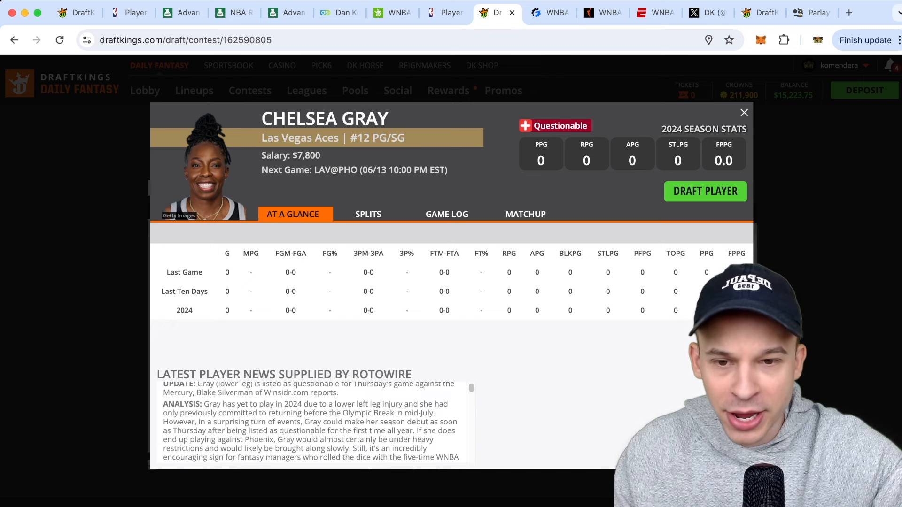
left_click_drag(348, 414, 435, 413)
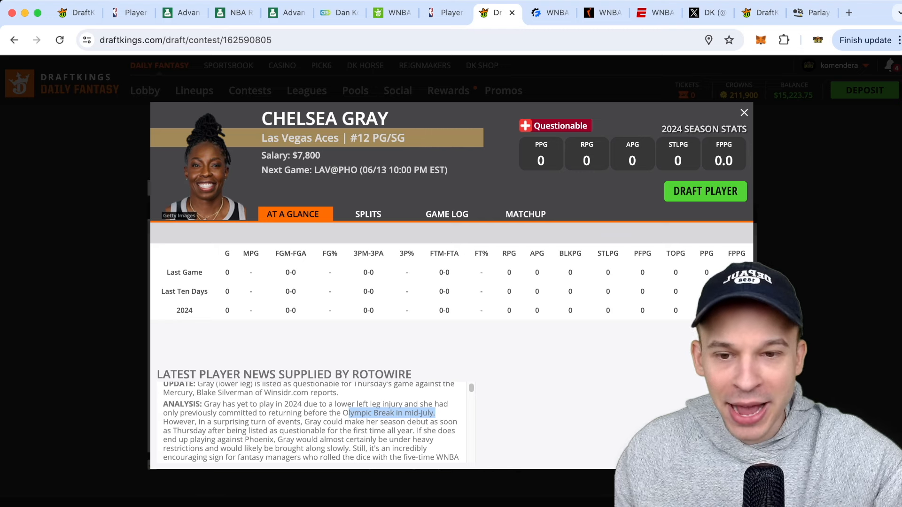
scroll("down", 3)
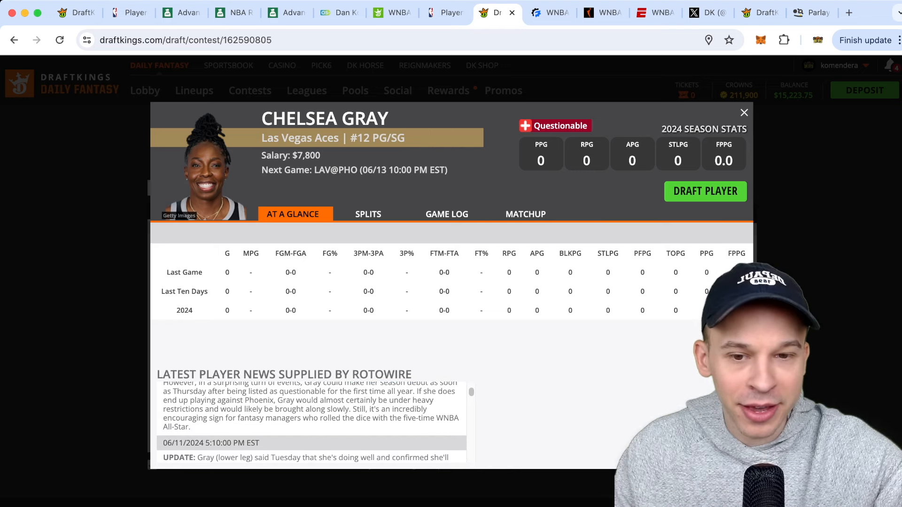
scroll("down", 3)
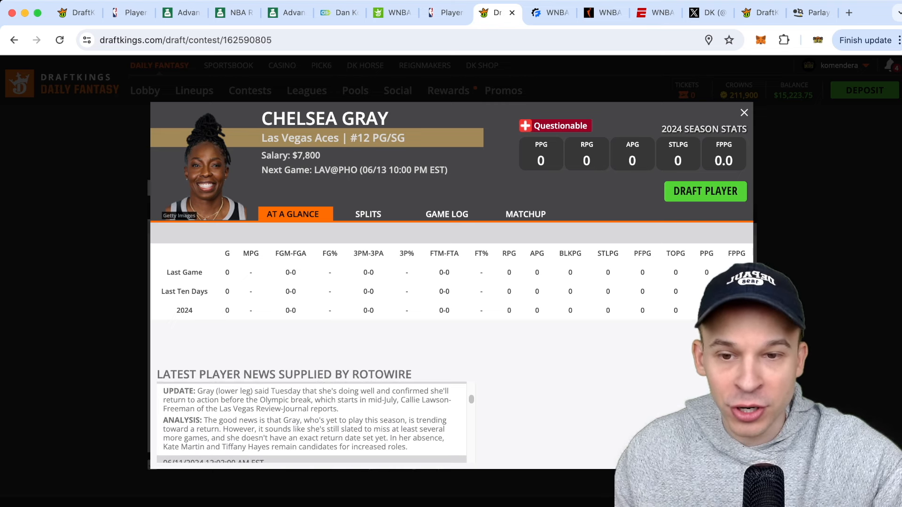
left_click_drag(208, 400, 327, 401)
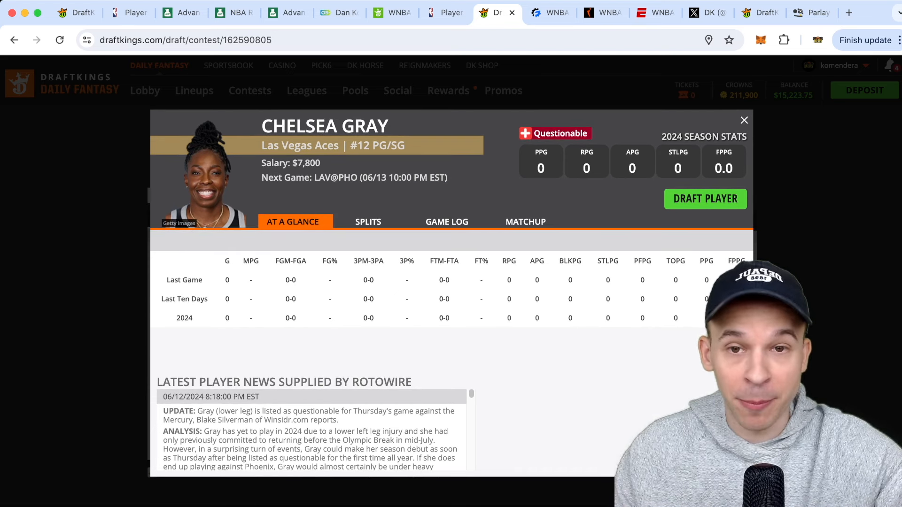
left_click(744, 120)
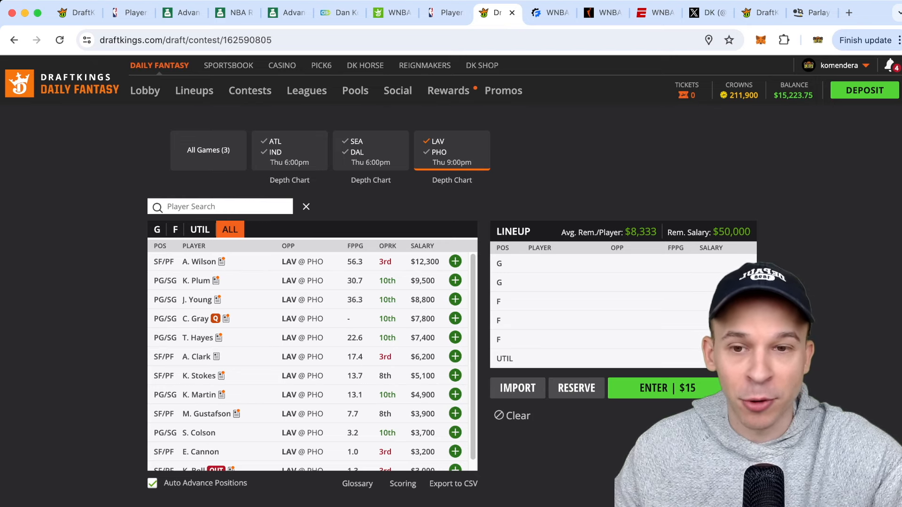
scroll("down", 3)
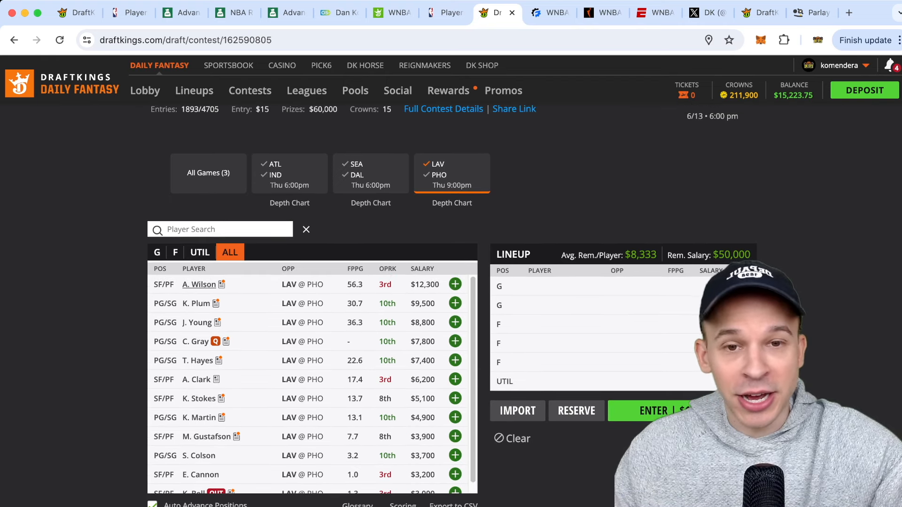
Step: Review A'ja Wilson's and Jackie Young's cards and recent game logs
left_click(198, 284)
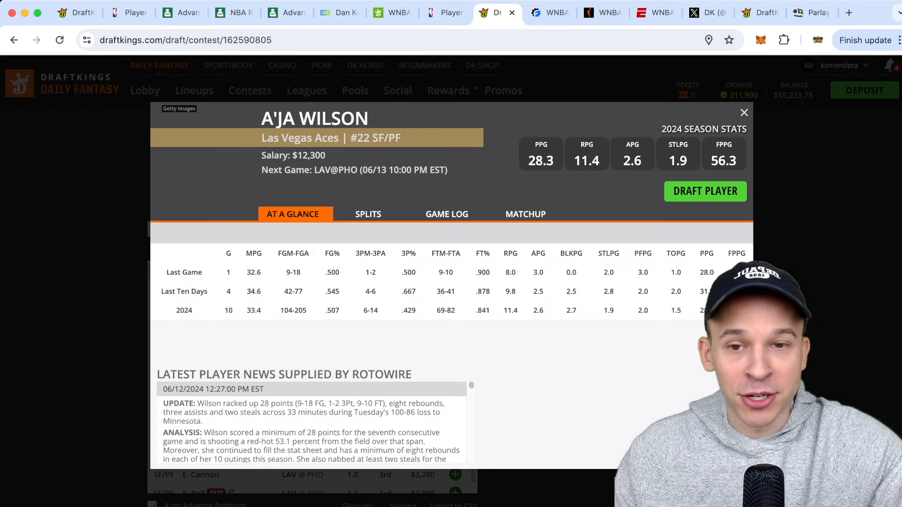
left_click(445, 214)
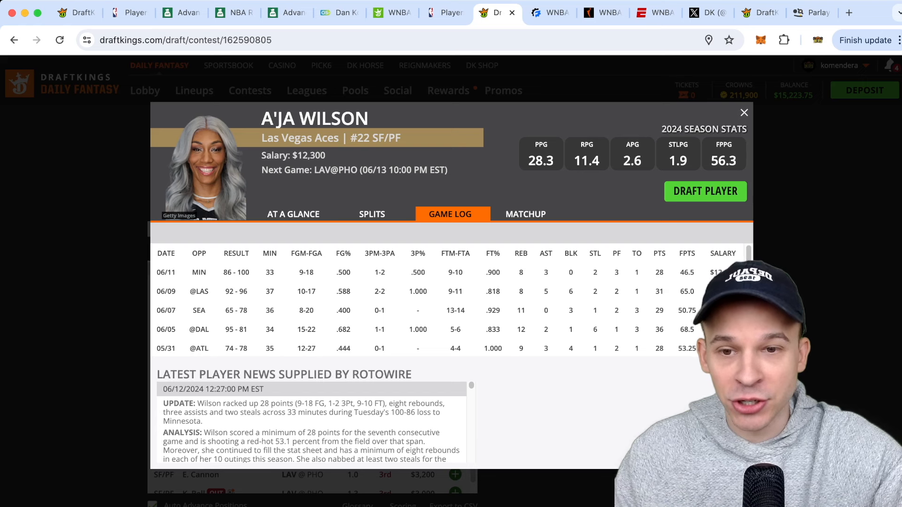
left_click(742, 112)
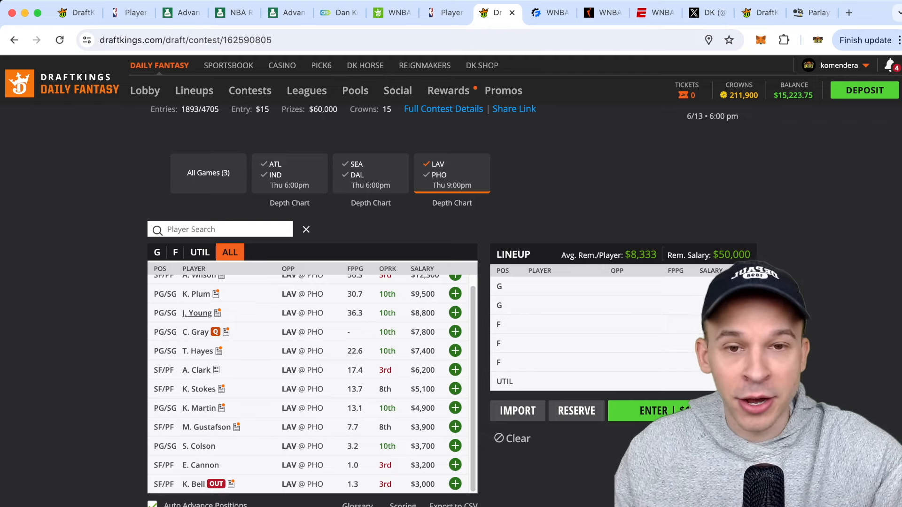
left_click(198, 312)
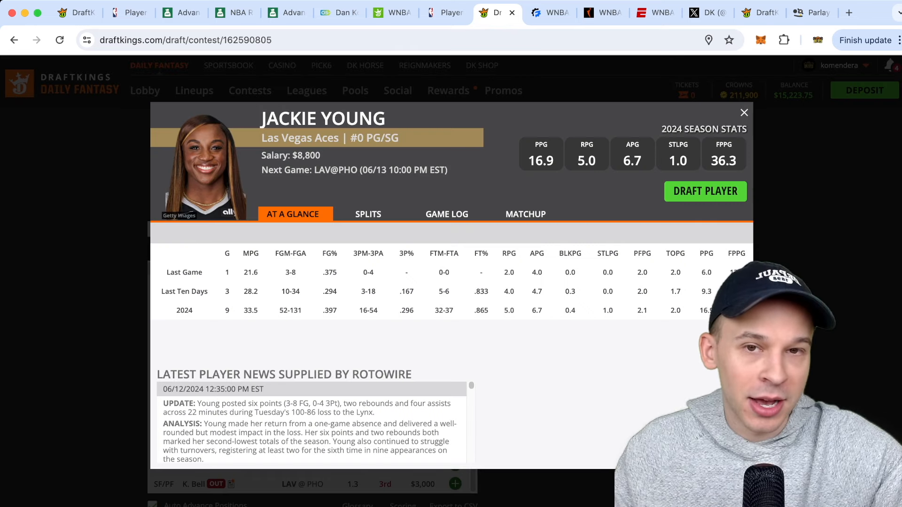
left_click(446, 214)
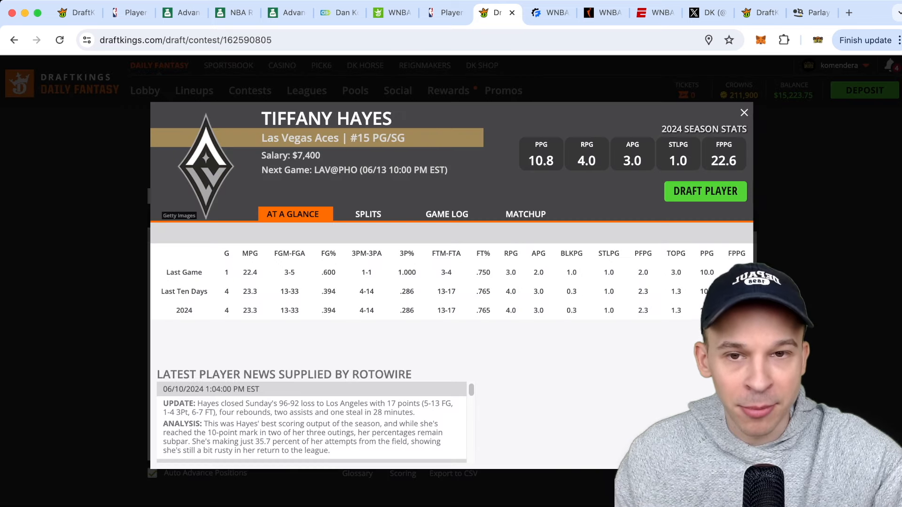
Step: Check Tiffany Hayes's and Kate Martin's game logs before listing Phoenix players
left_click(446, 214)
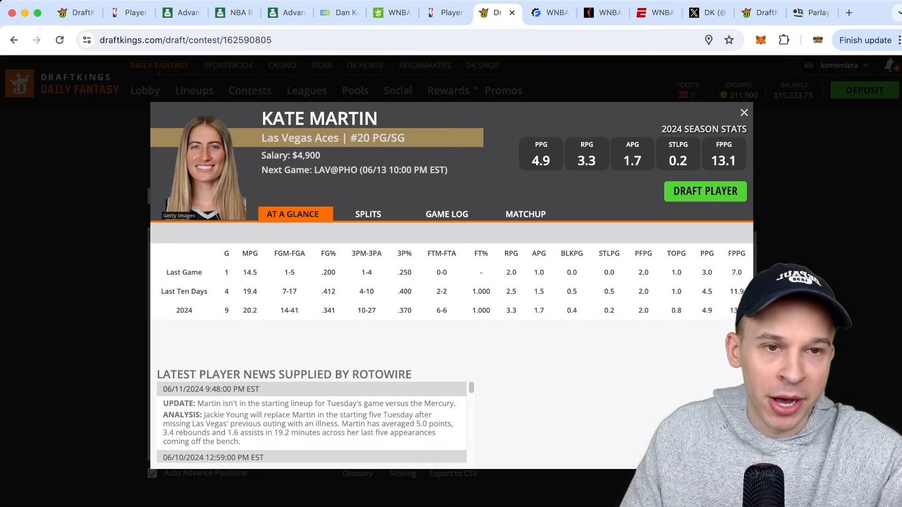
left_click(446, 214)
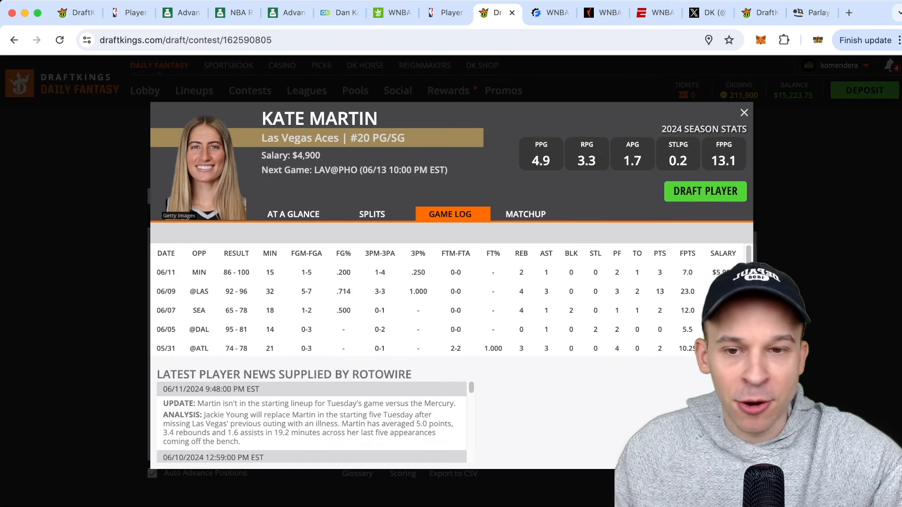
left_click(742, 112)
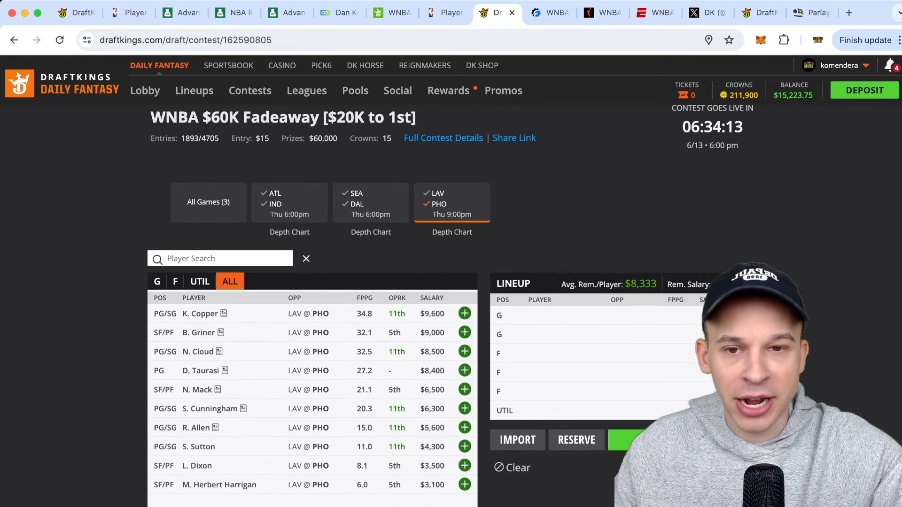
left_click(200, 314)
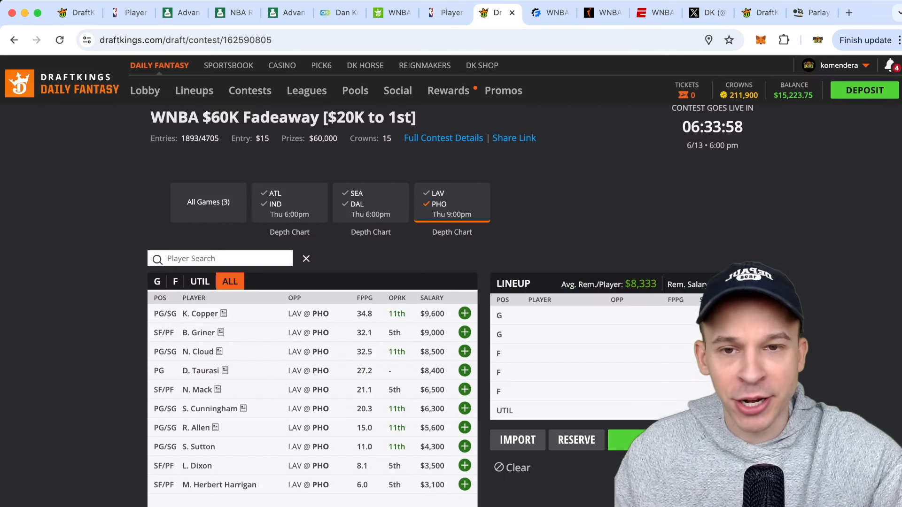
left_click(198, 333)
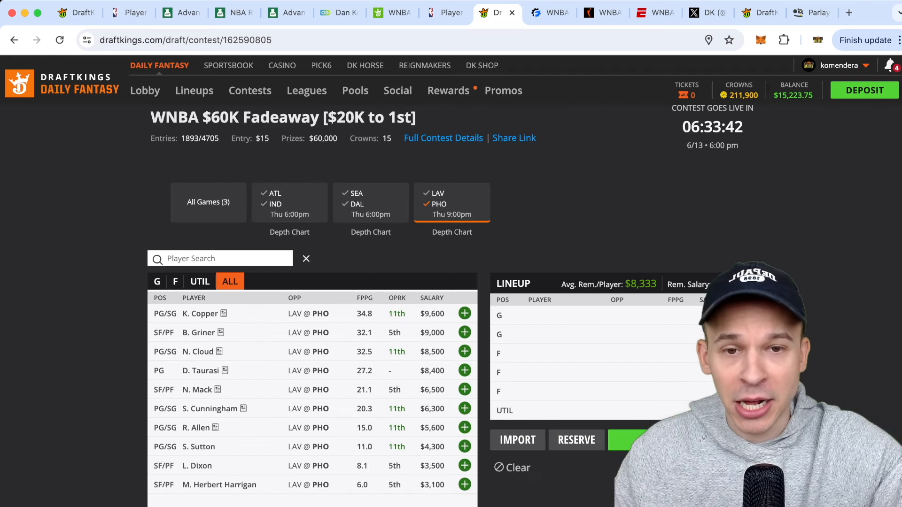
left_click(198, 351)
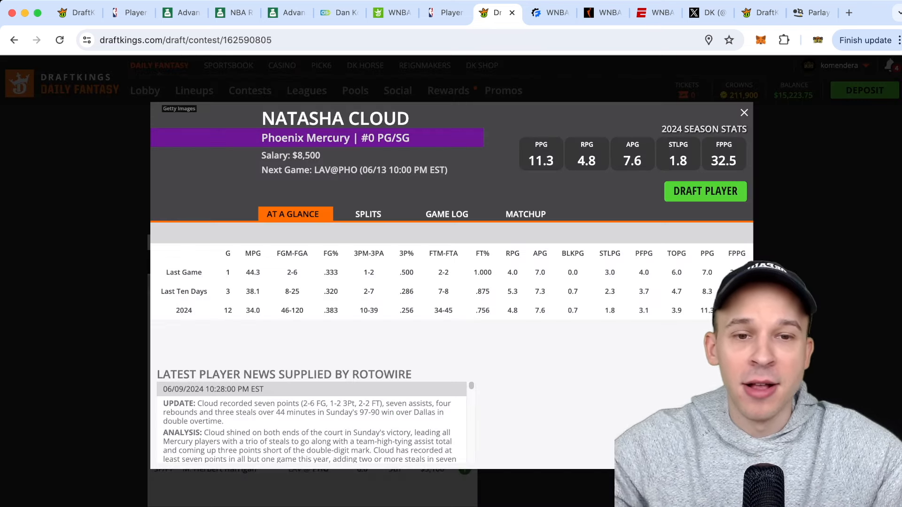
left_click(446, 215)
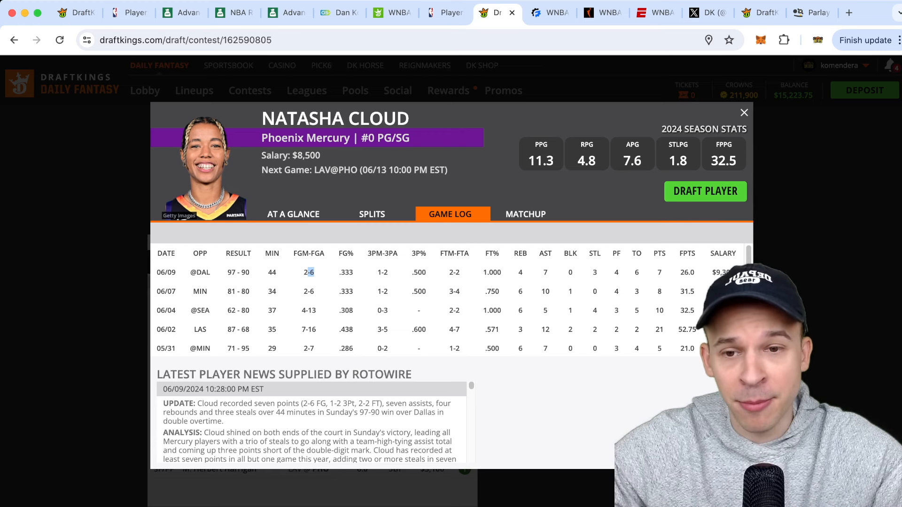
left_click(744, 112)
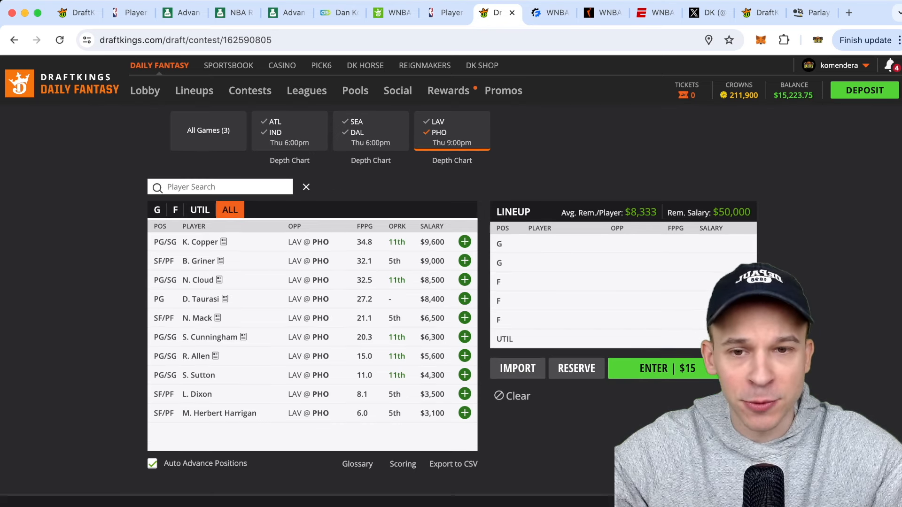
Step: Review and close the player cards of Phoenix reserves S. Cunningham, R. Allen and Sug Sutton
left_click(211, 338)
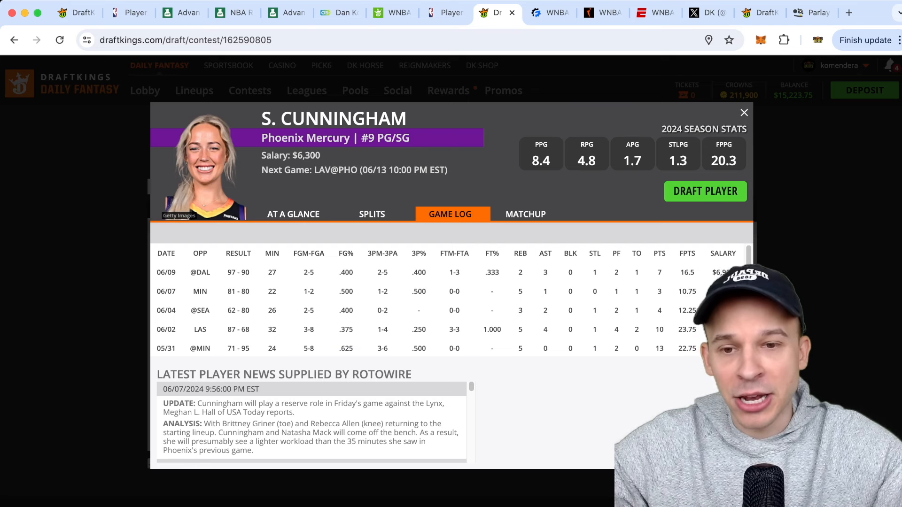
left_click(744, 112)
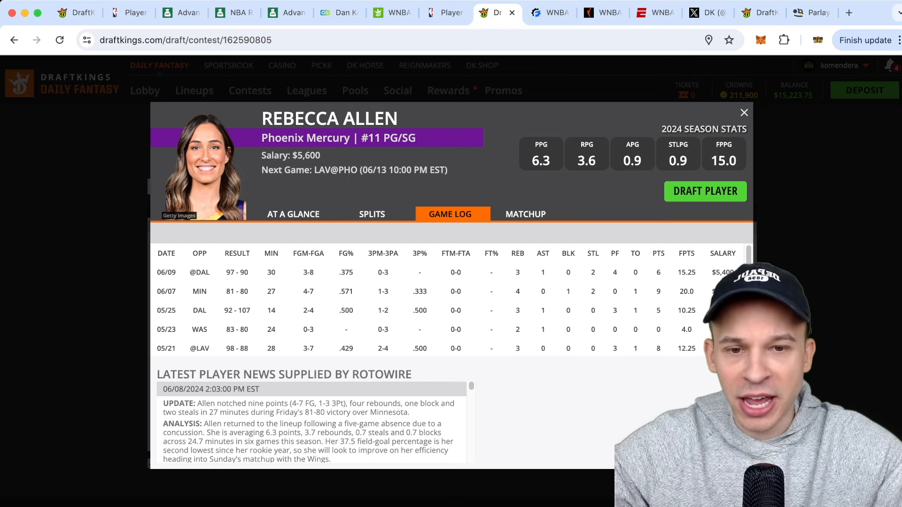
left_click(743, 111)
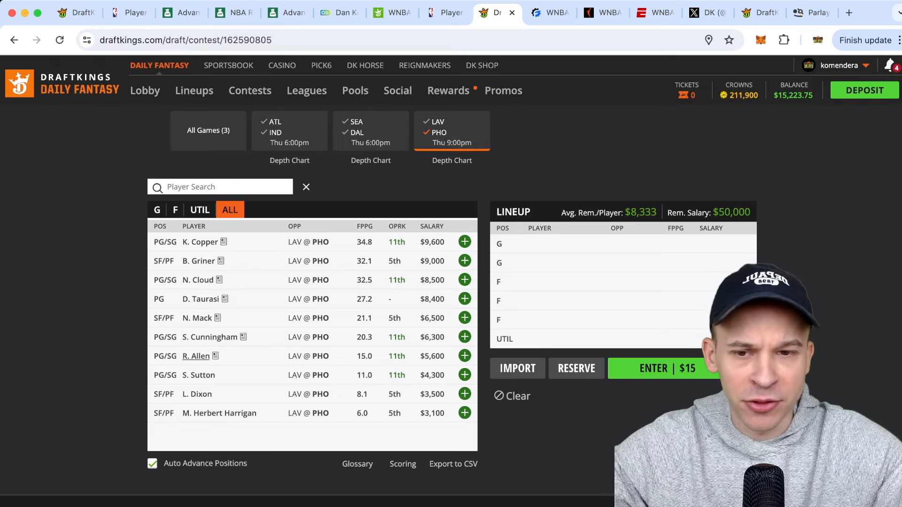
scroll("down", 3)
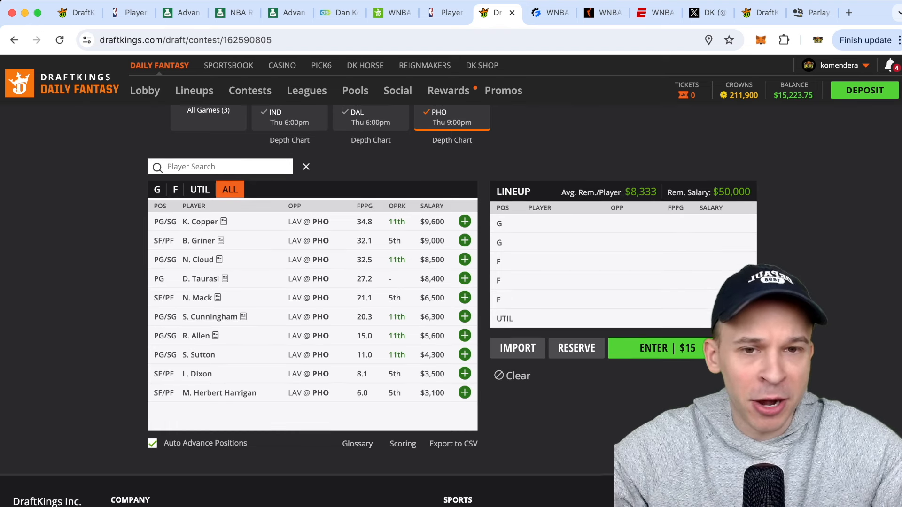
left_click(198, 355)
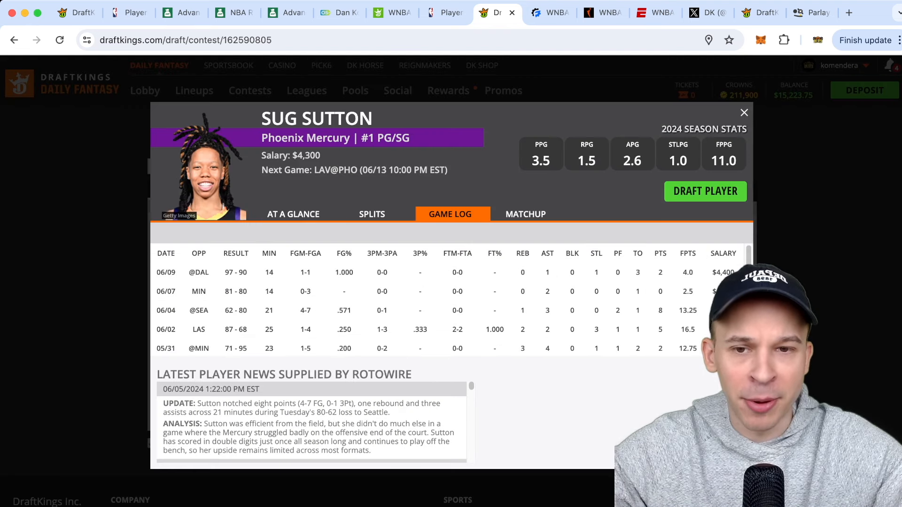
scroll("down", 3)
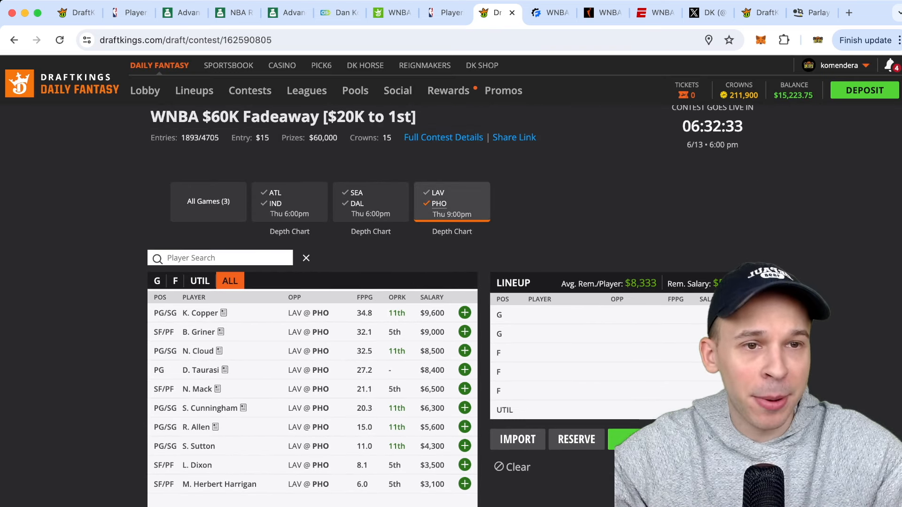
Step: Restore the full player pool with the All Games (3) filter
left_click(208, 201)
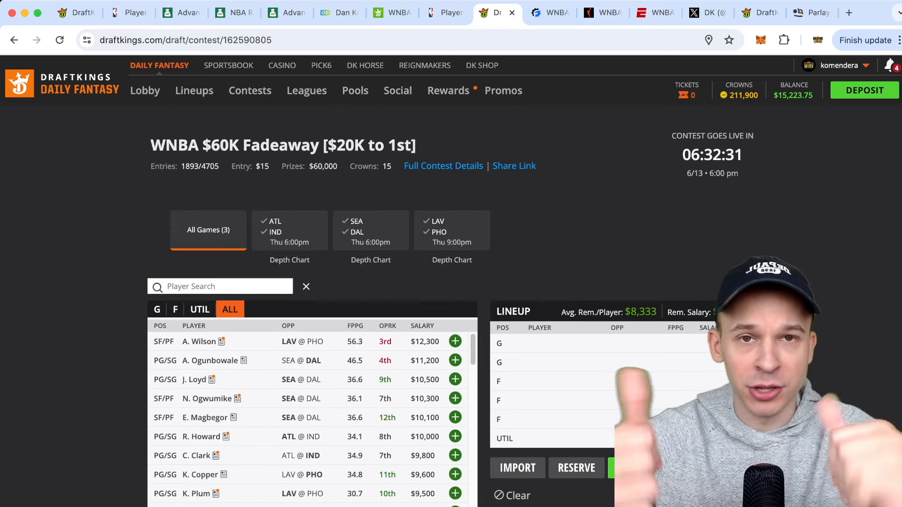